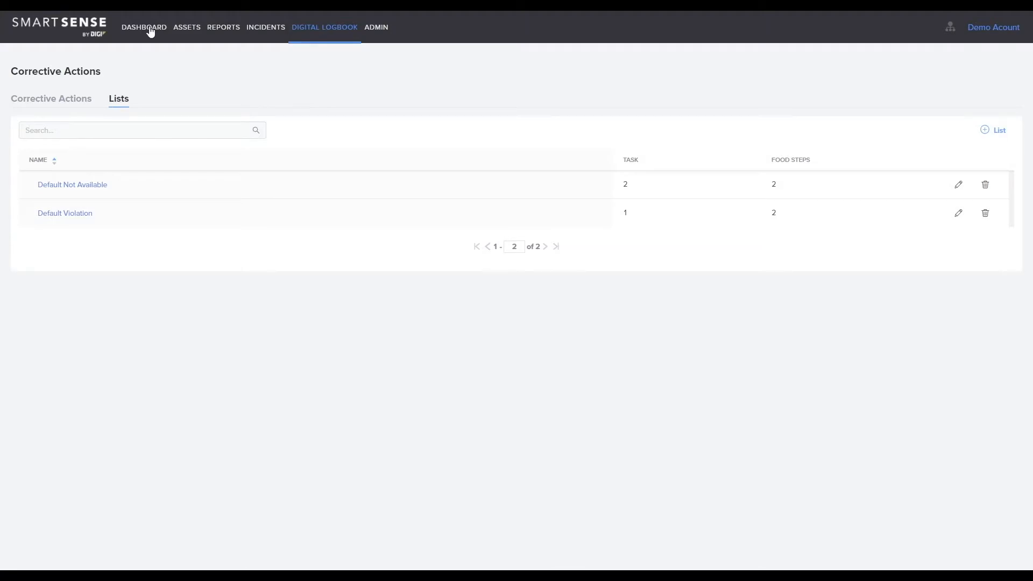
# Review Location 1's scheduled checklist results, then return to the Company Name dashboard
pyautogui.click(143, 27)
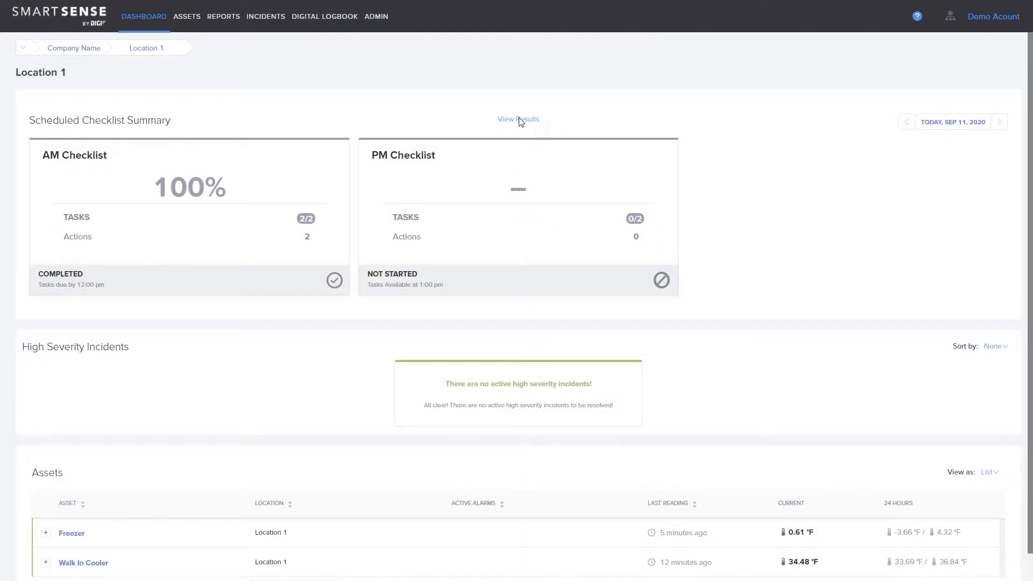
pyautogui.click(517, 120)
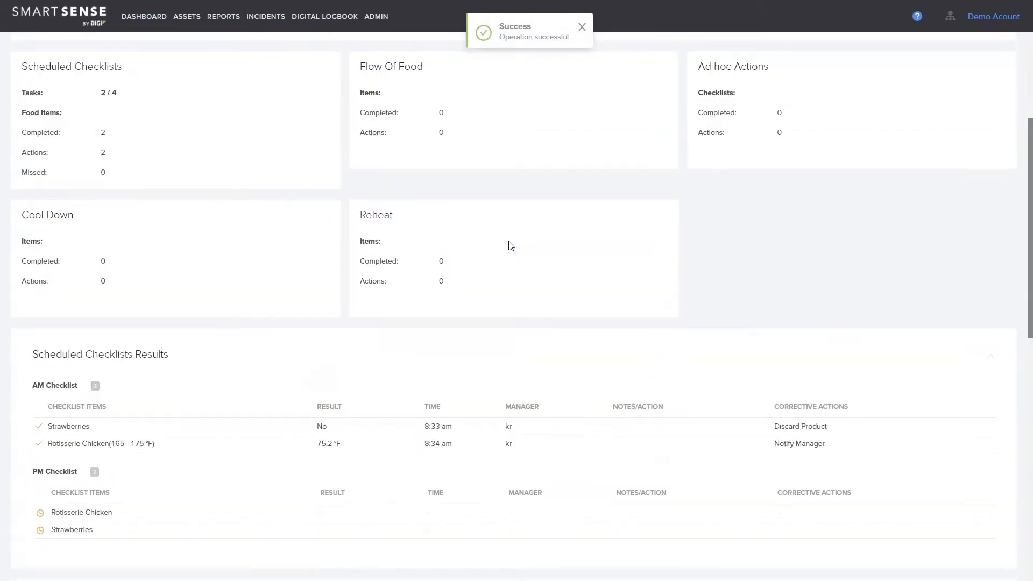
pyautogui.scroll(-3)
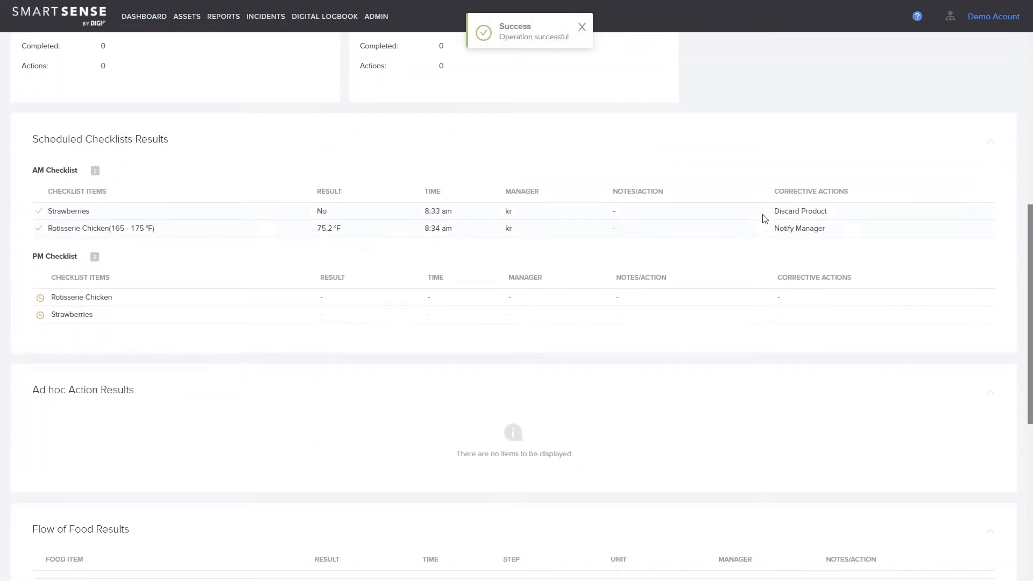
pyautogui.click(582, 27)
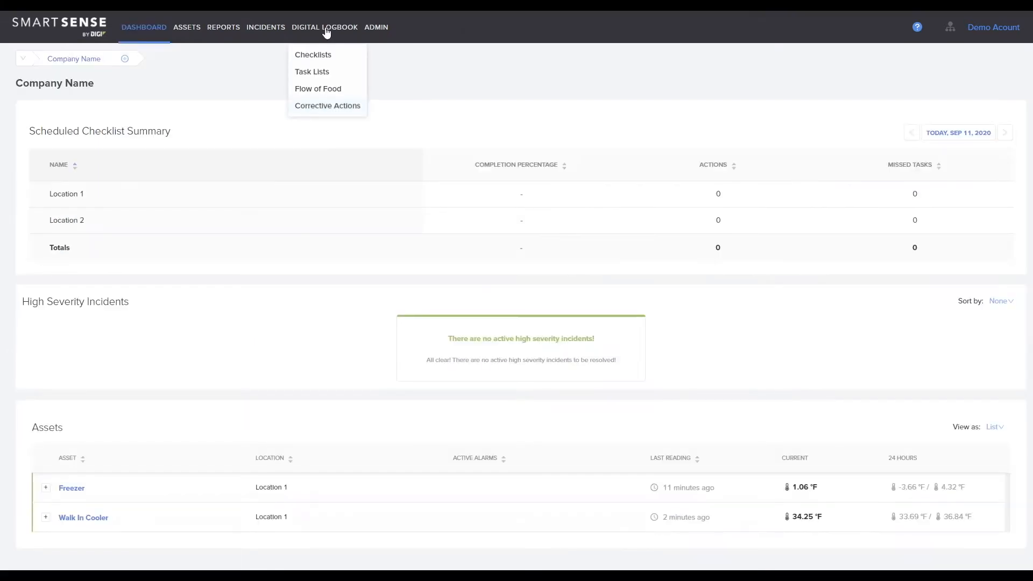
# Start a new corrective action from Digital Logbook > Corrective Actions and name it 'Re-heat'
pyautogui.click(327, 105)
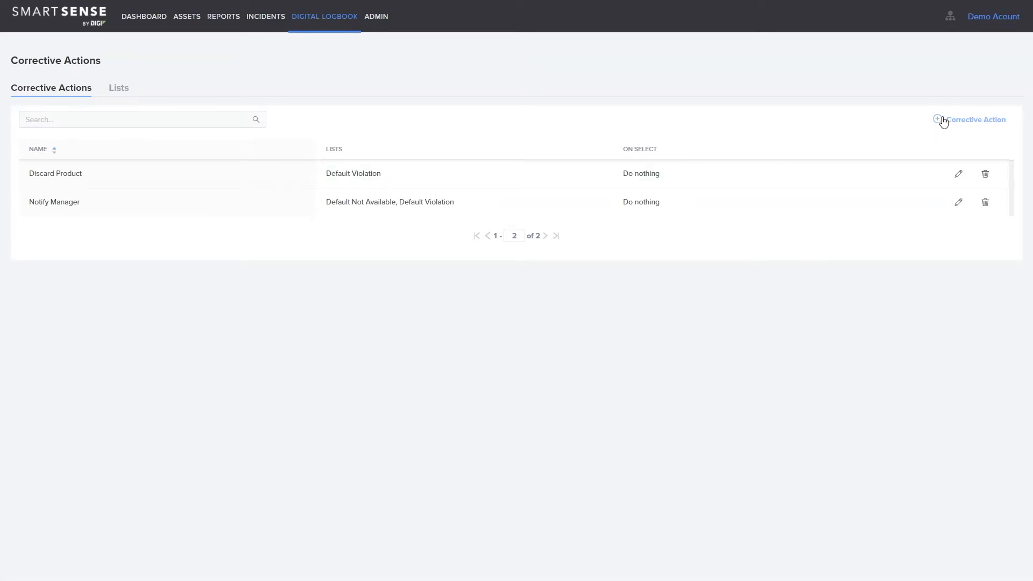
pyautogui.click(974, 119)
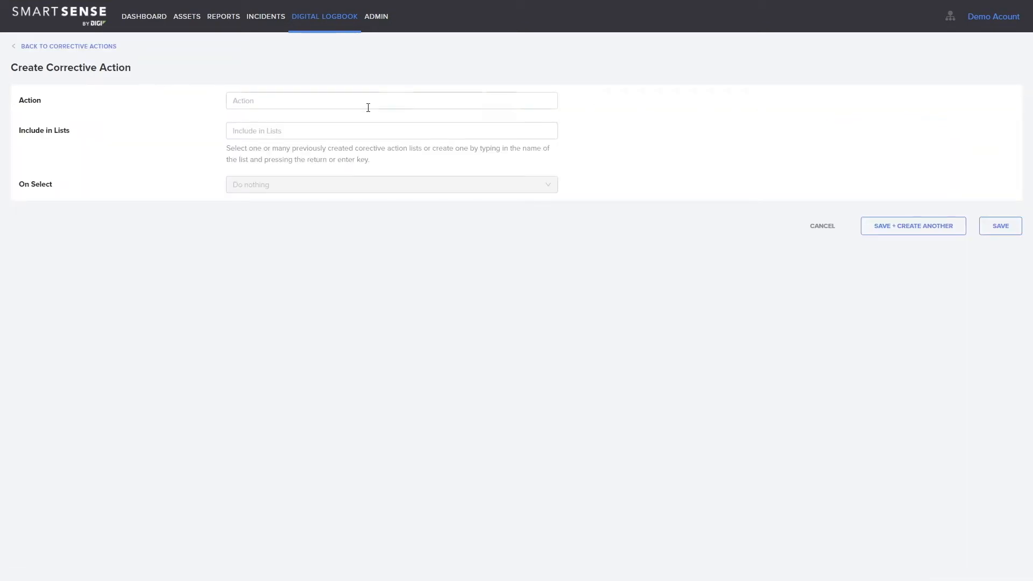
pyautogui.click(391, 100)
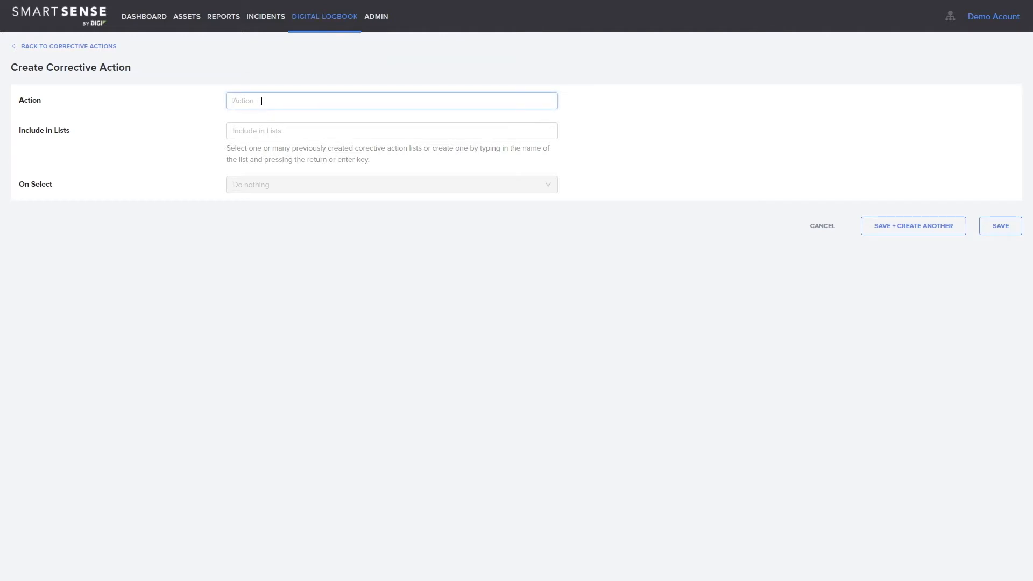
pyautogui.write('R')
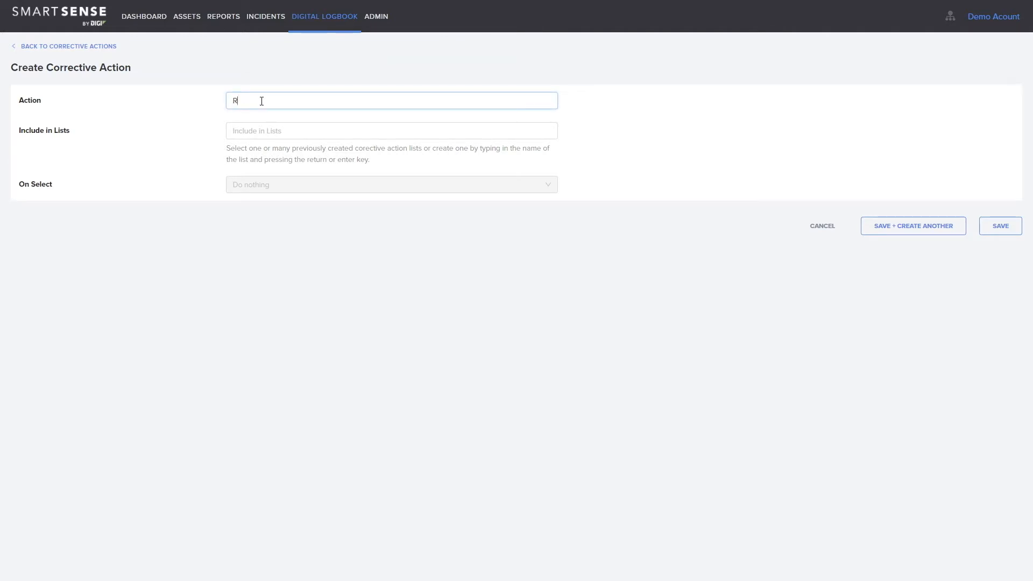
pyautogui.write('e-heat')
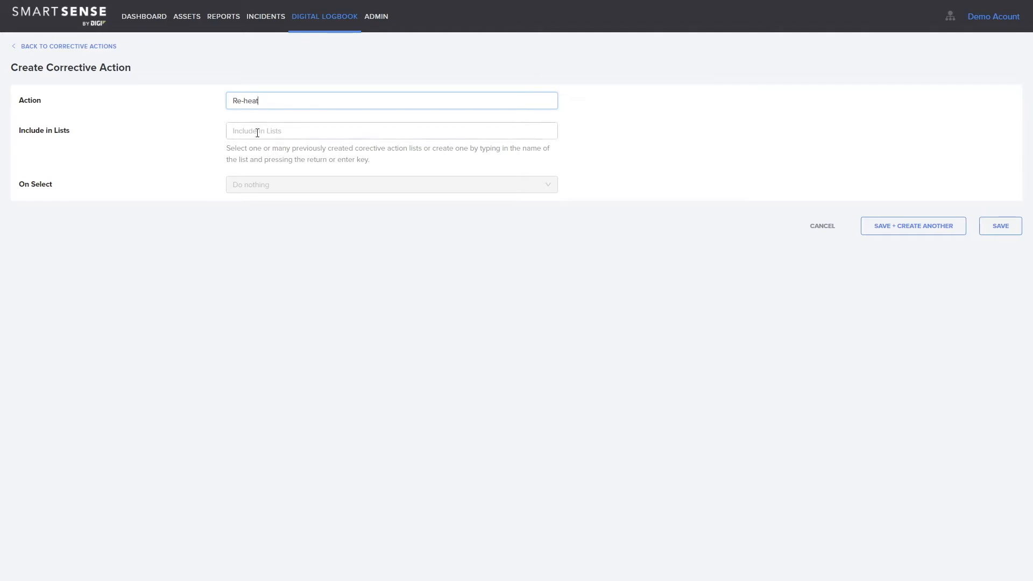
# Leave the action in no lists and save the Re-heat corrective action
pyautogui.click(391, 130)
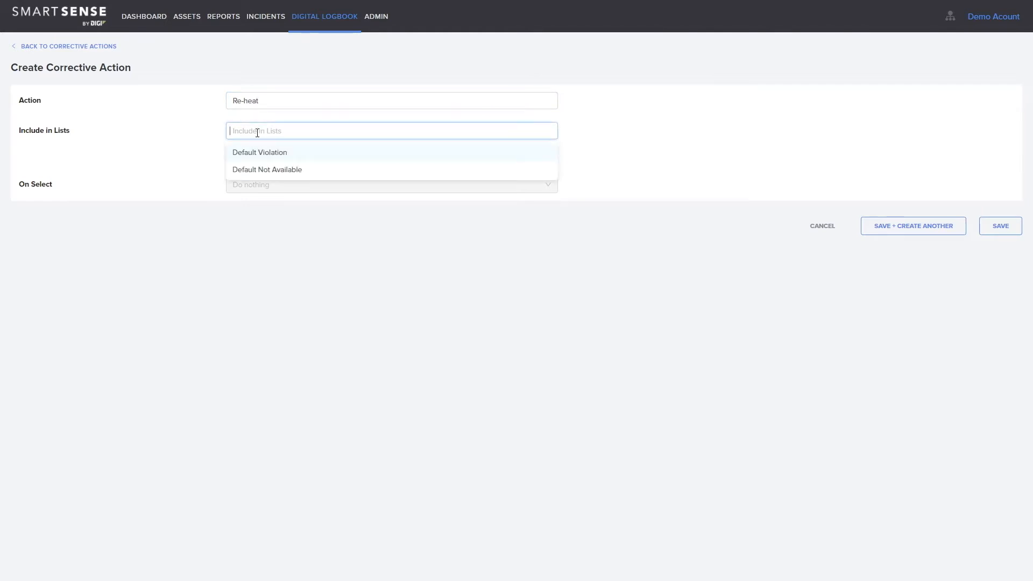
pyautogui.click(259, 151)
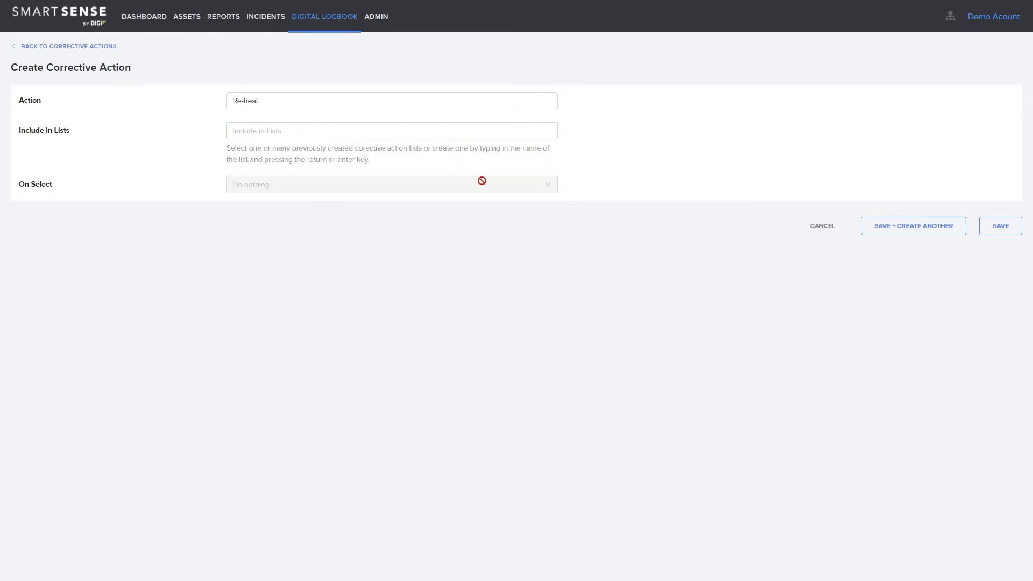
pyautogui.click(999, 225)
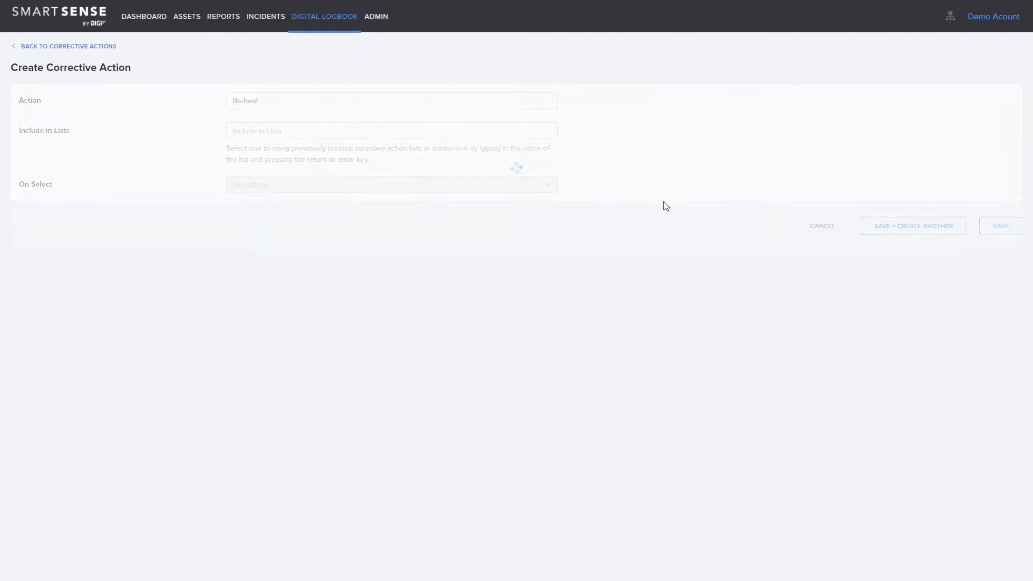
pyautogui.click(999, 224)
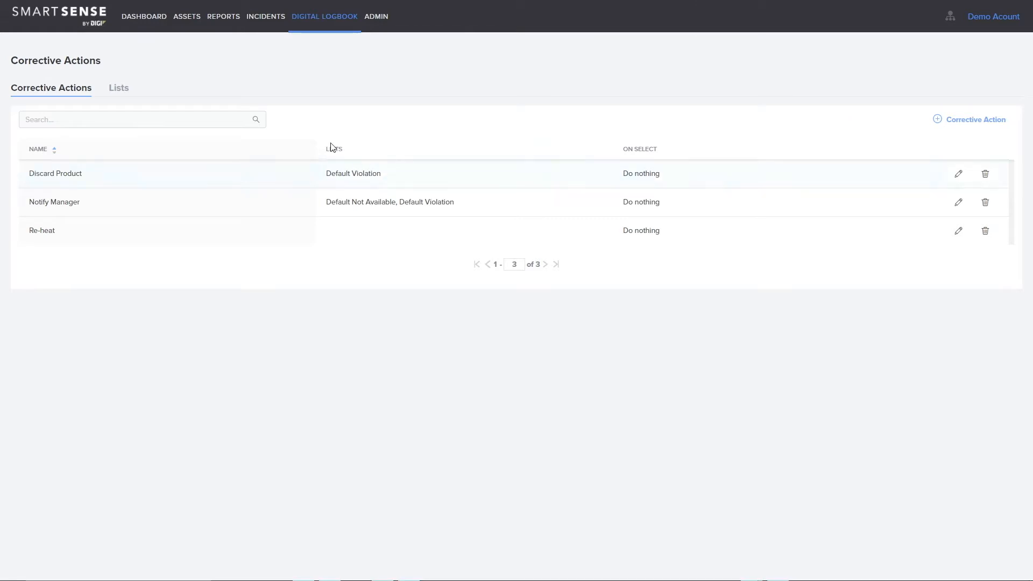
# Create a 'Temperature Violation' list and add the Re-heat corrective action to it
pyautogui.click(118, 87)
pyautogui.write('Temperature Vio')
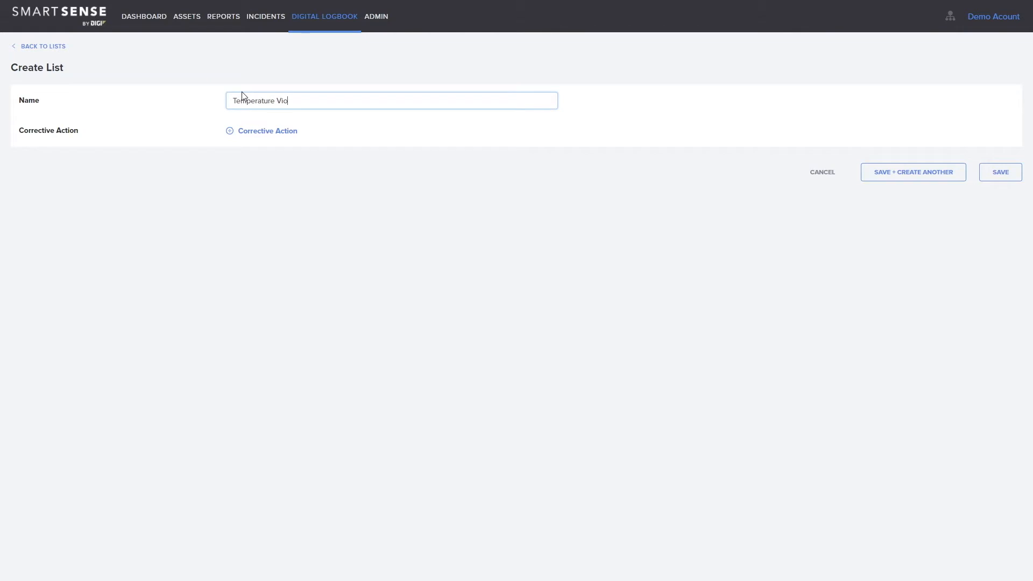
pyautogui.write('lation')
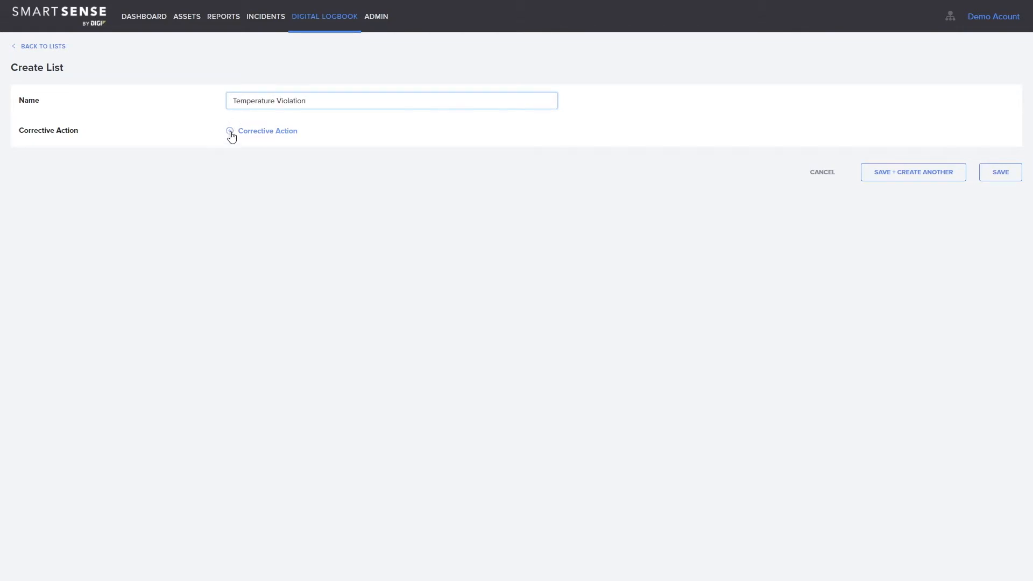
pyautogui.click(268, 130)
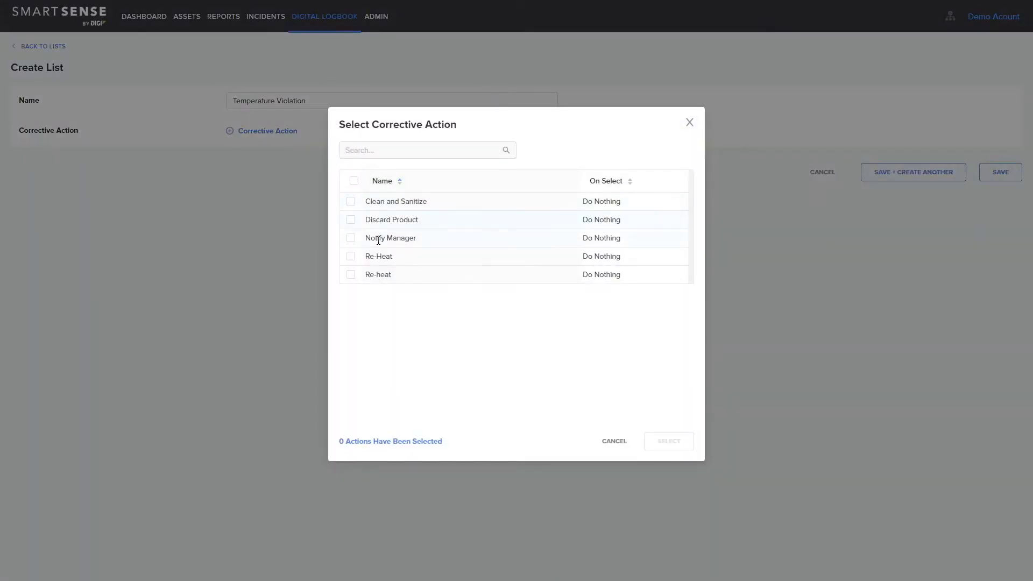
pyautogui.click(350, 274)
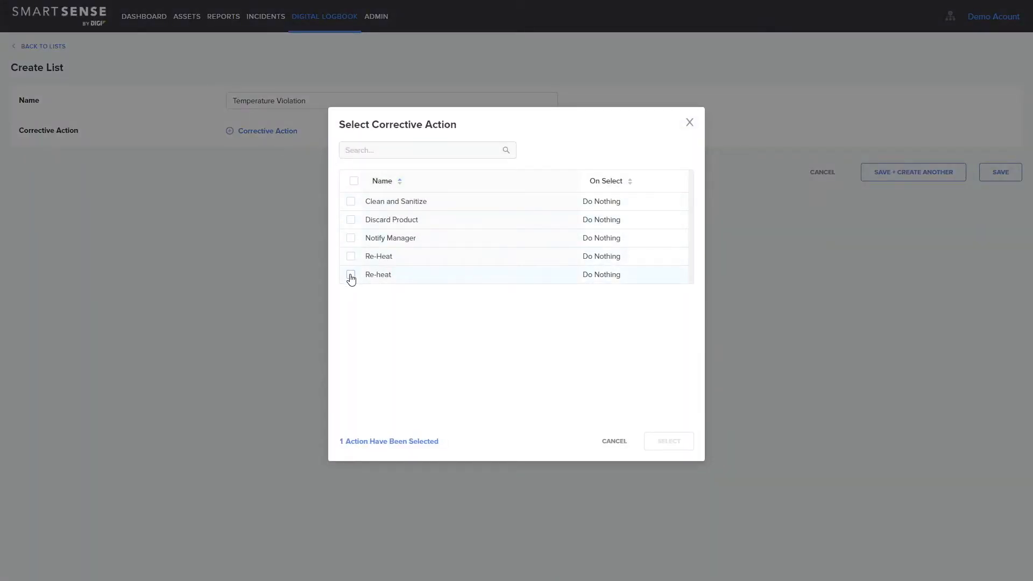
pyautogui.click(668, 441)
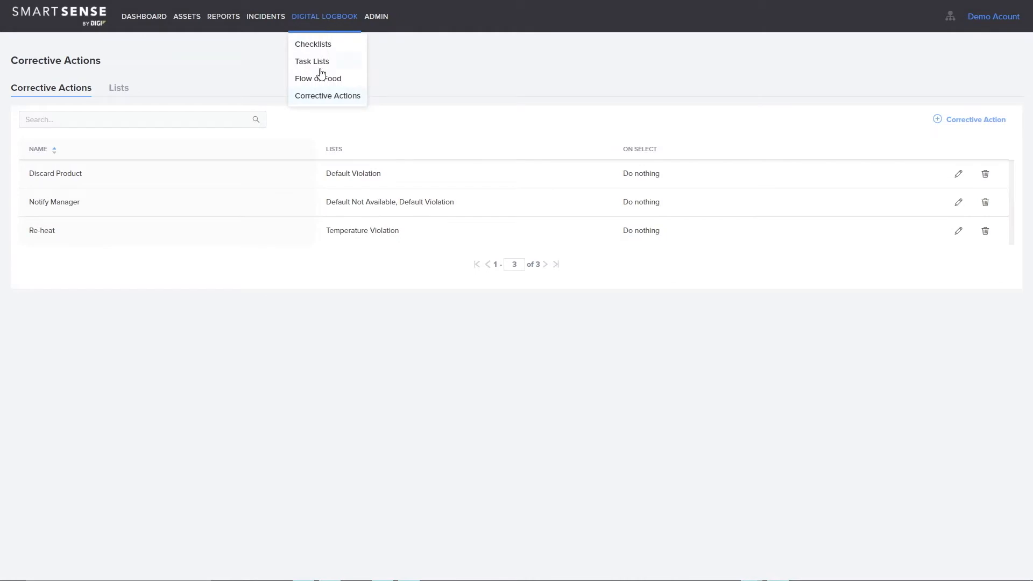
# Create a 'Cold Items' task list via Digital Logbook > Task Lists and open its empty task page
pyautogui.click(312, 61)
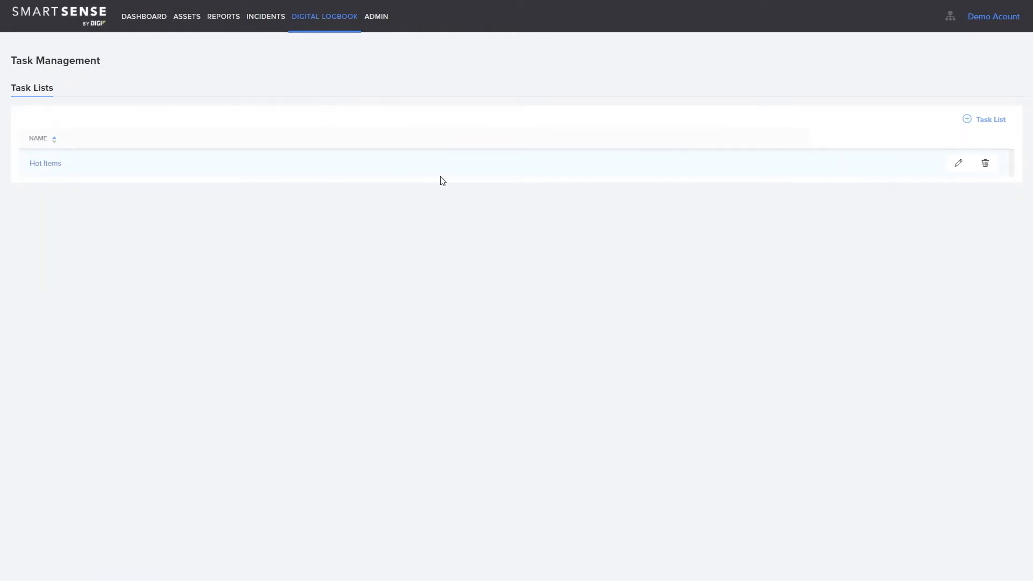
pyautogui.click(984, 119)
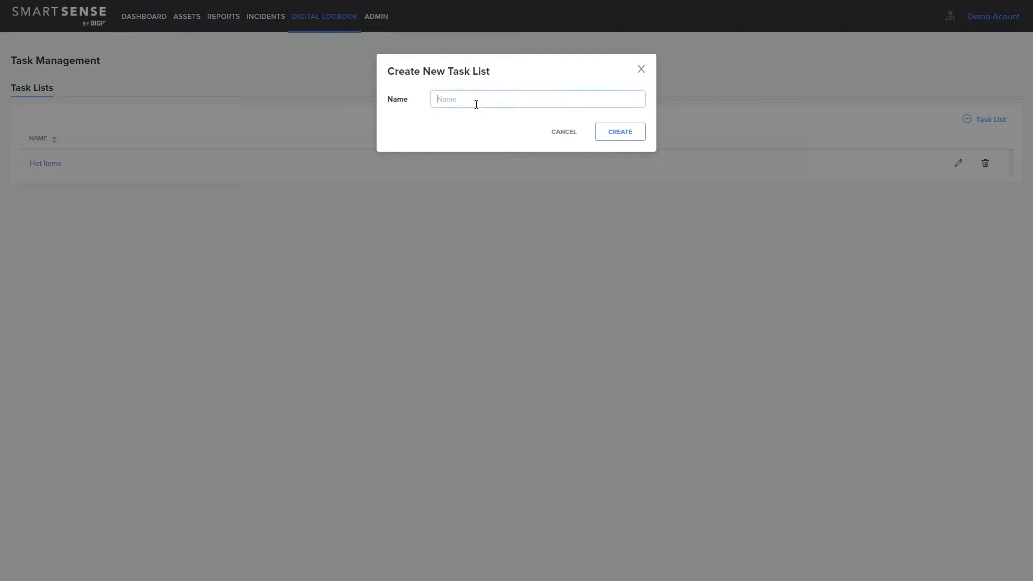
pyautogui.write('Cold Items')
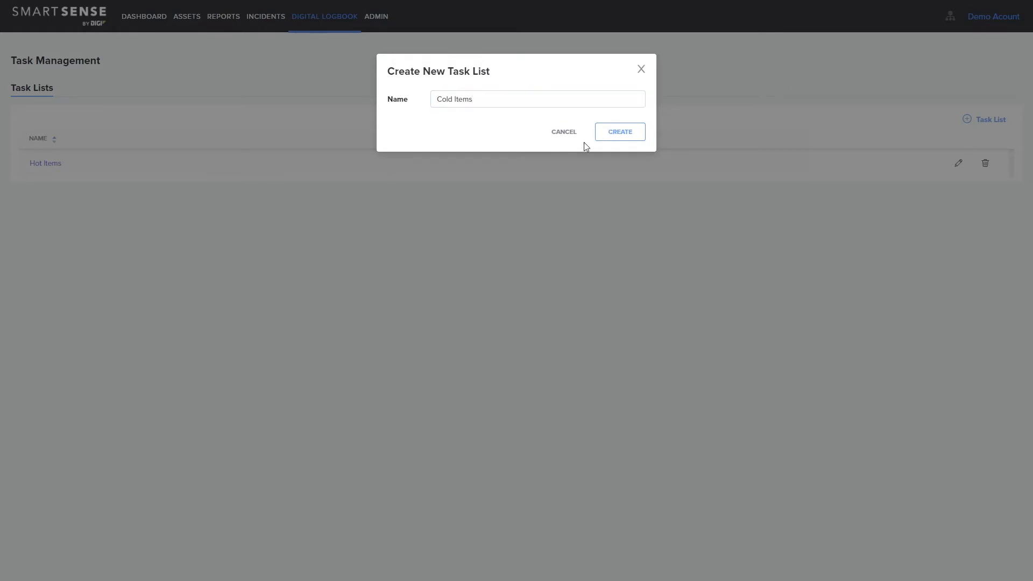
pyautogui.click(617, 131)
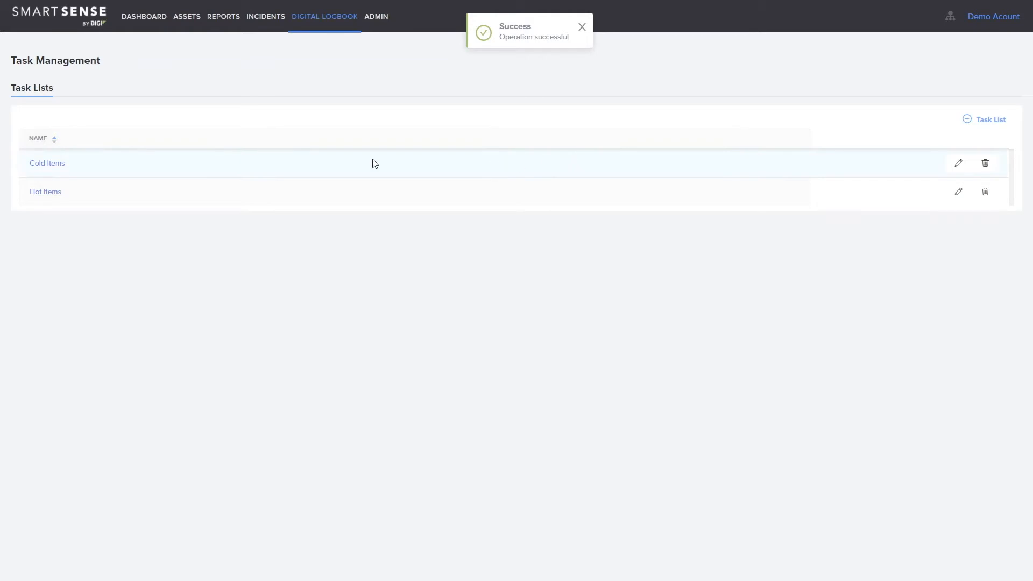
pyautogui.click(46, 163)
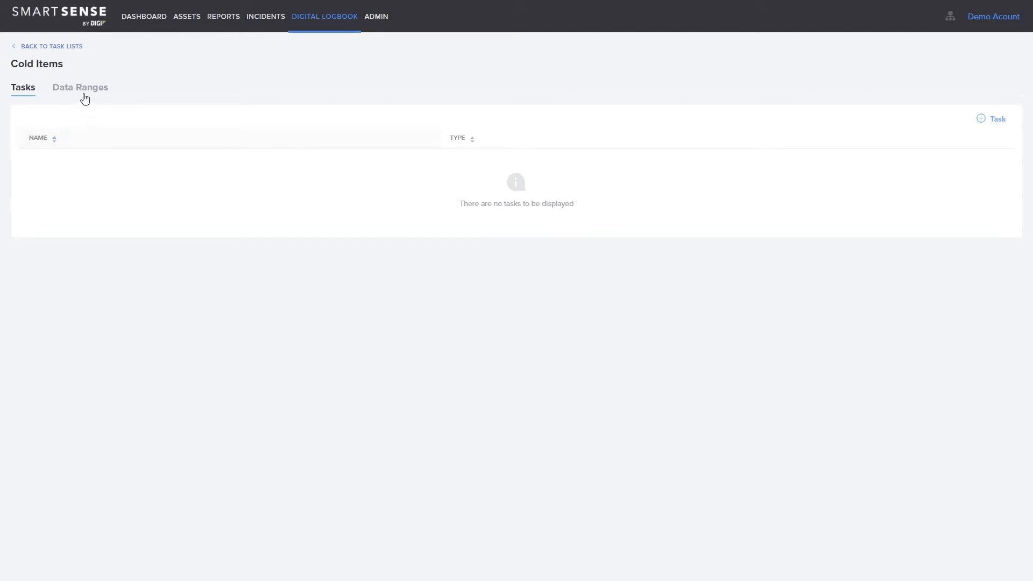
# Add a 'Cold Temps' data range of 31 to 41 °F to the Cold Items task list
pyautogui.click(79, 87)
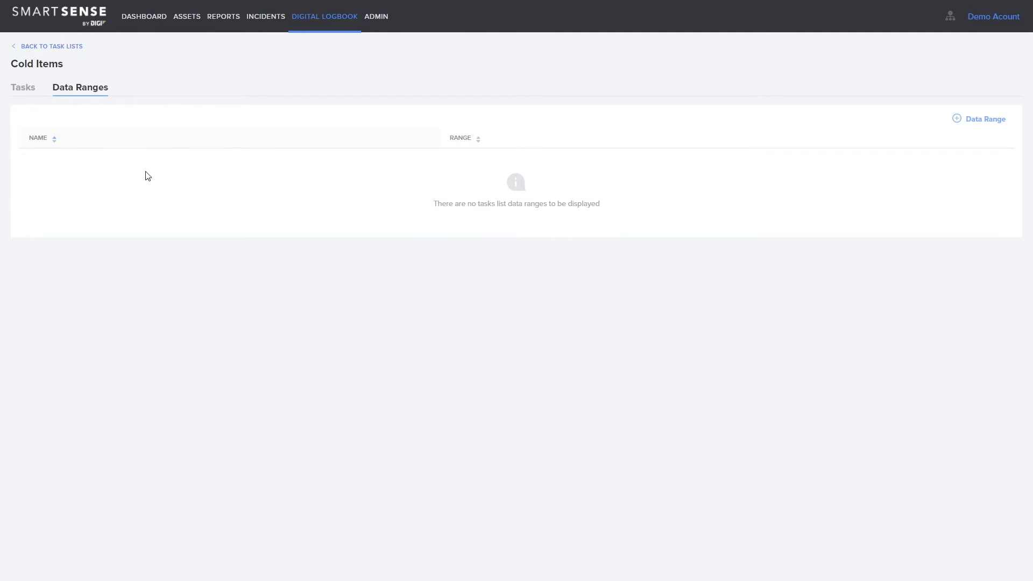
pyautogui.moveTo(969, 122)
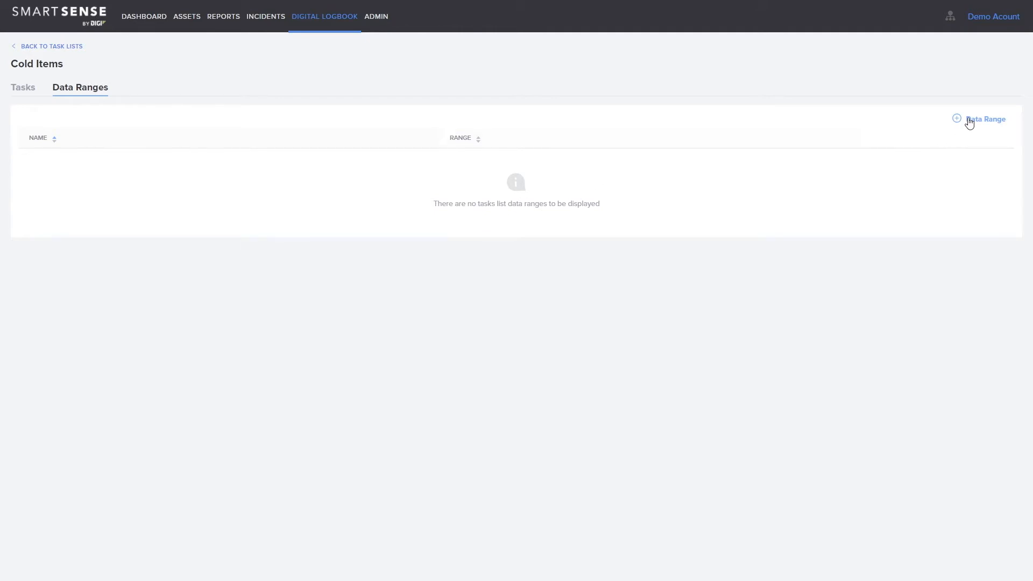
pyautogui.click(985, 120)
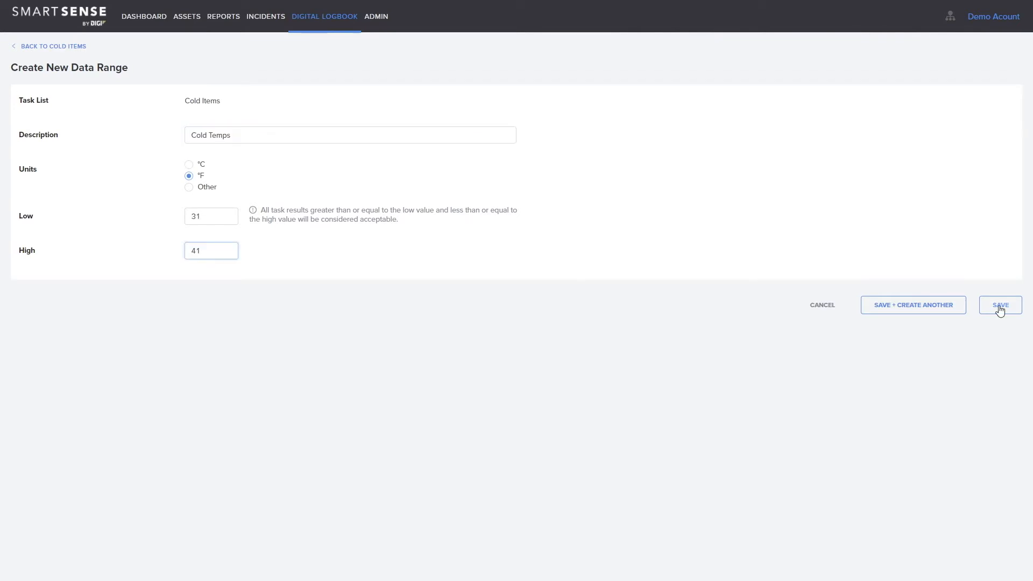
pyautogui.click(999, 304)
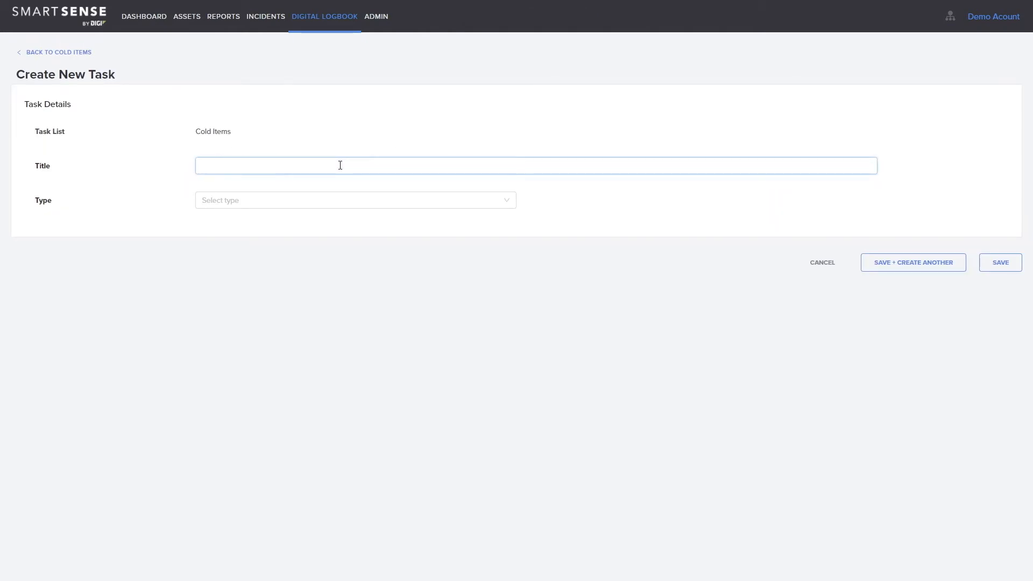
# Name the task Sliced Turkey, make it a Smart Probe reading using the Cold Temps range
pyautogui.write('Sliced Turkey')
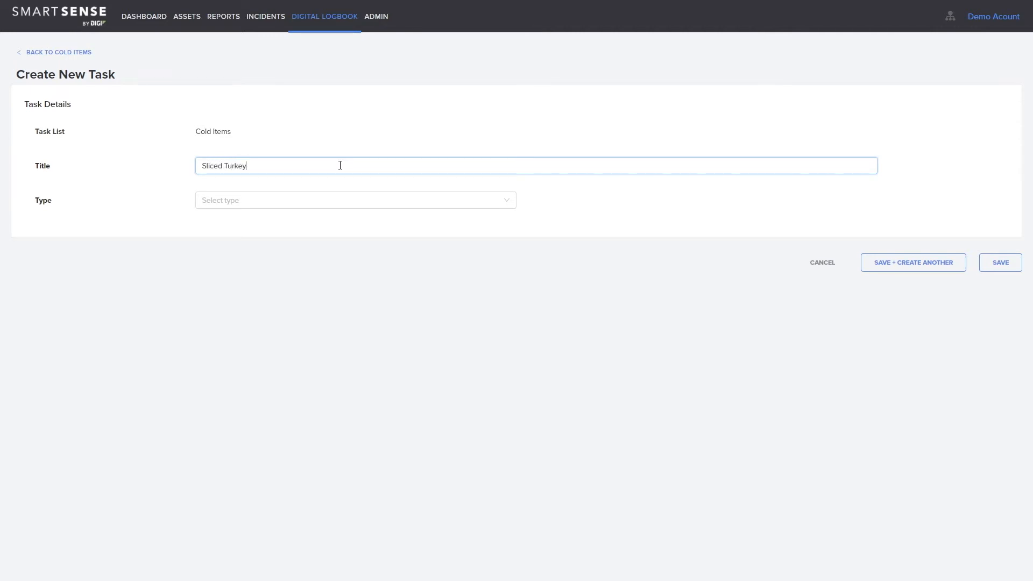
pyautogui.click(355, 200)
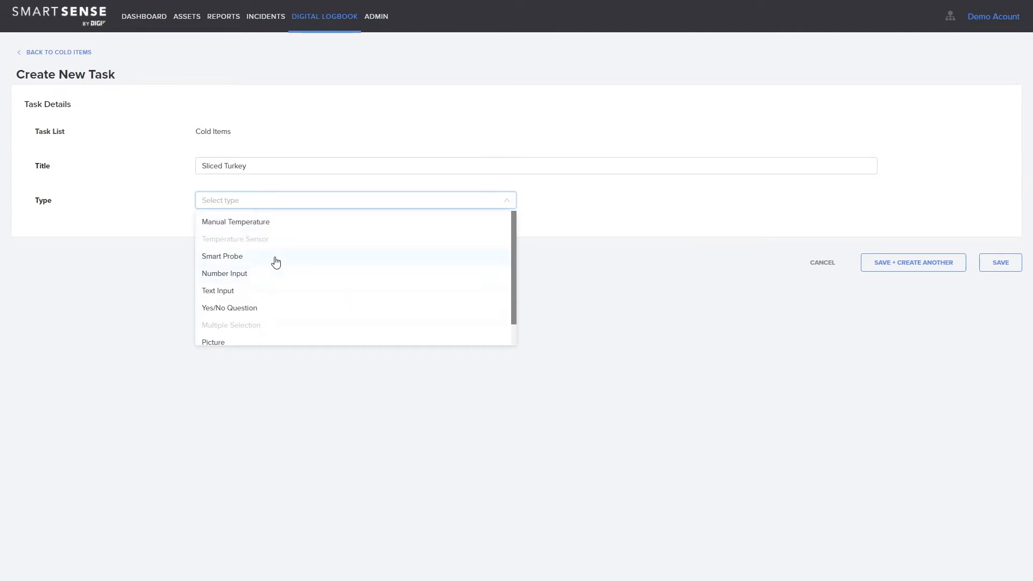
pyautogui.click(223, 256)
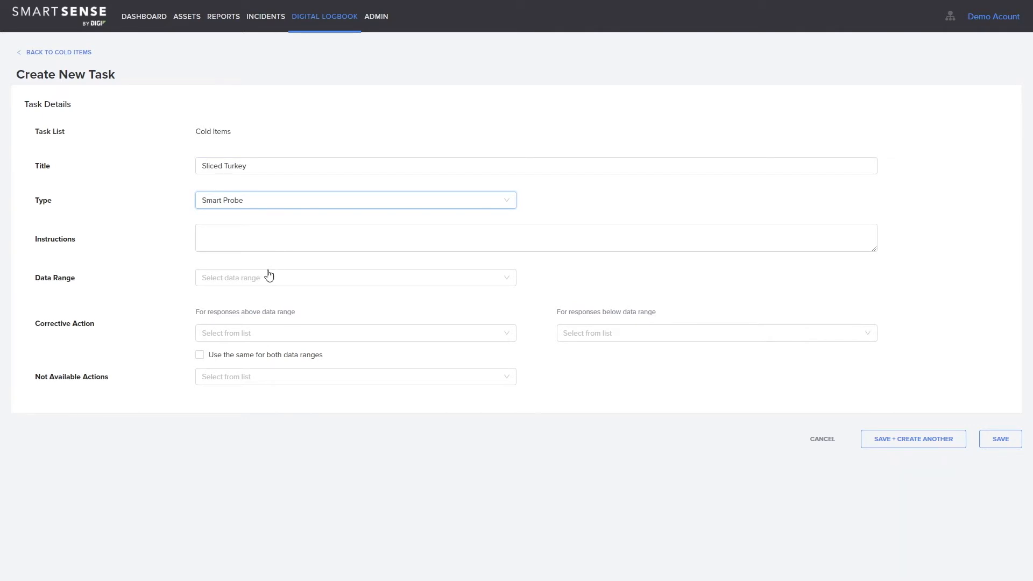
pyautogui.click(353, 277)
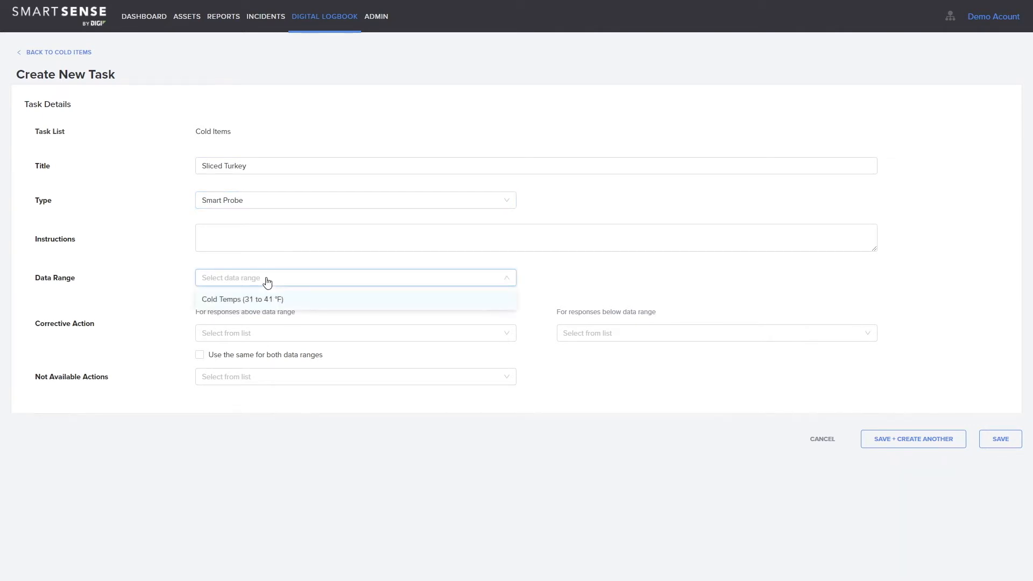
pyautogui.click(242, 299)
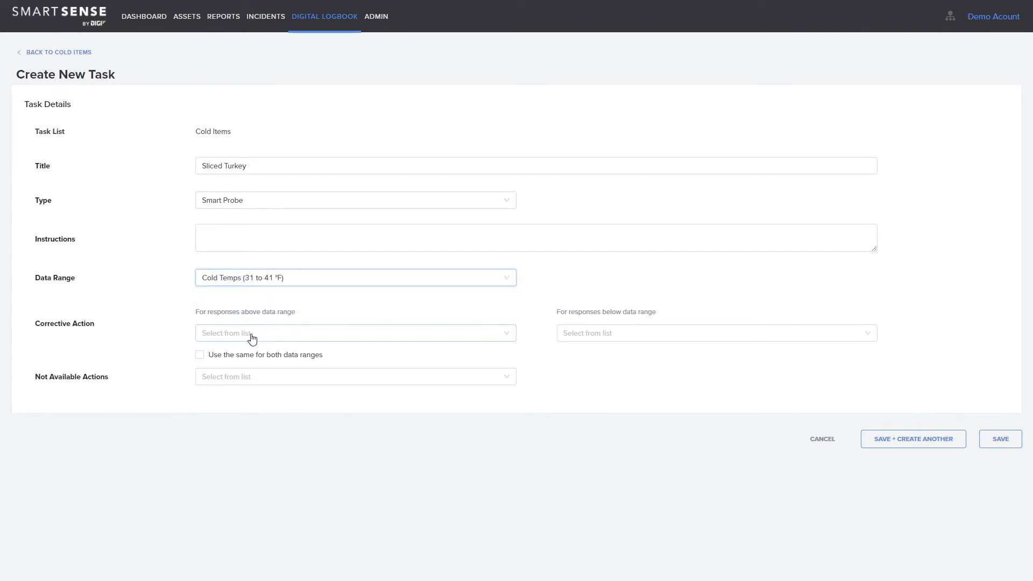
# Set Default Violation for both out-of-range directions and Default Not Available for unavailable readings
pyautogui.click(354, 332)
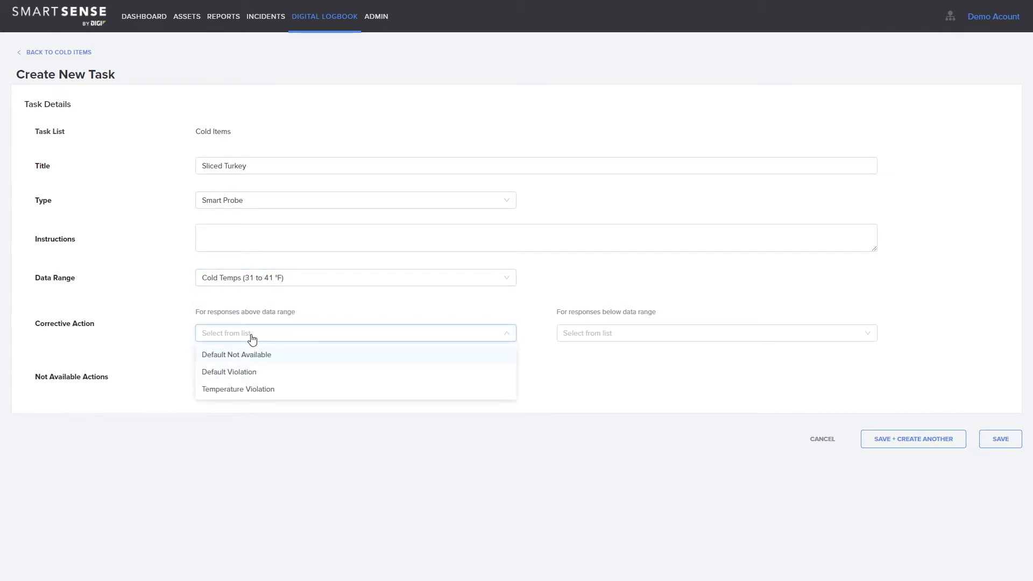
pyautogui.moveTo(250, 371)
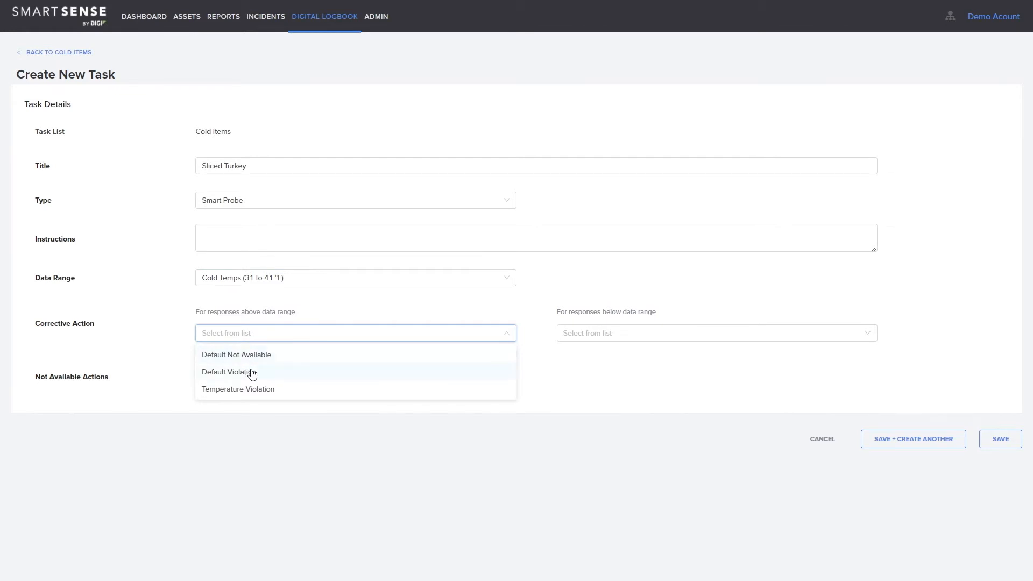
pyautogui.click(230, 371)
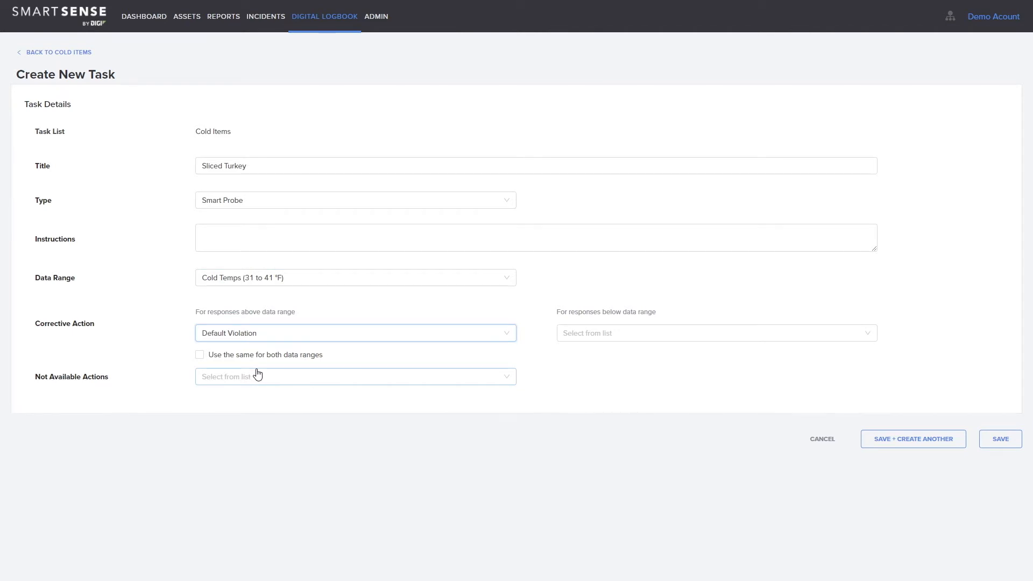
pyautogui.click(200, 354)
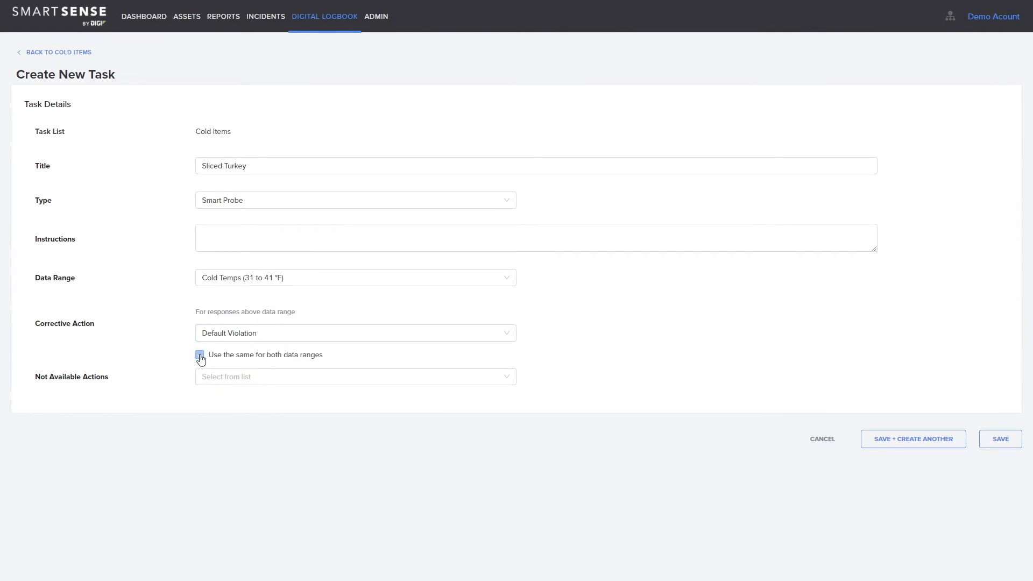
pyautogui.click(200, 354)
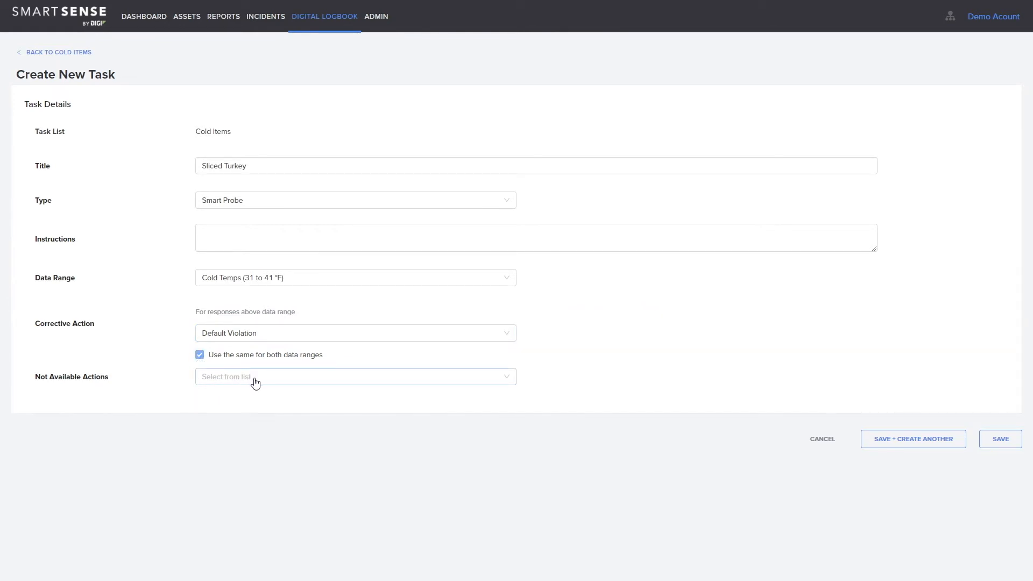
pyautogui.click(355, 376)
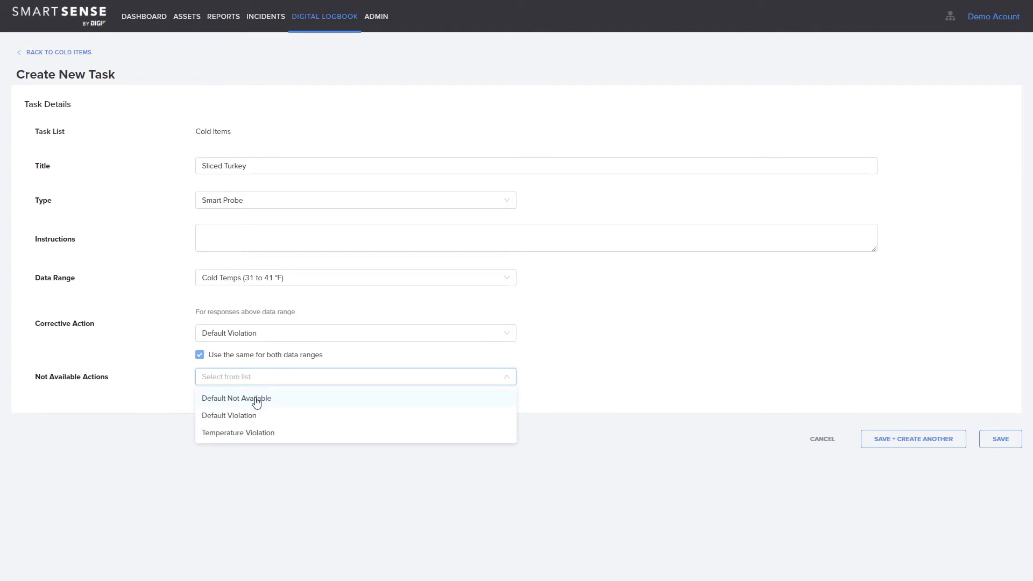
pyautogui.click(235, 398)
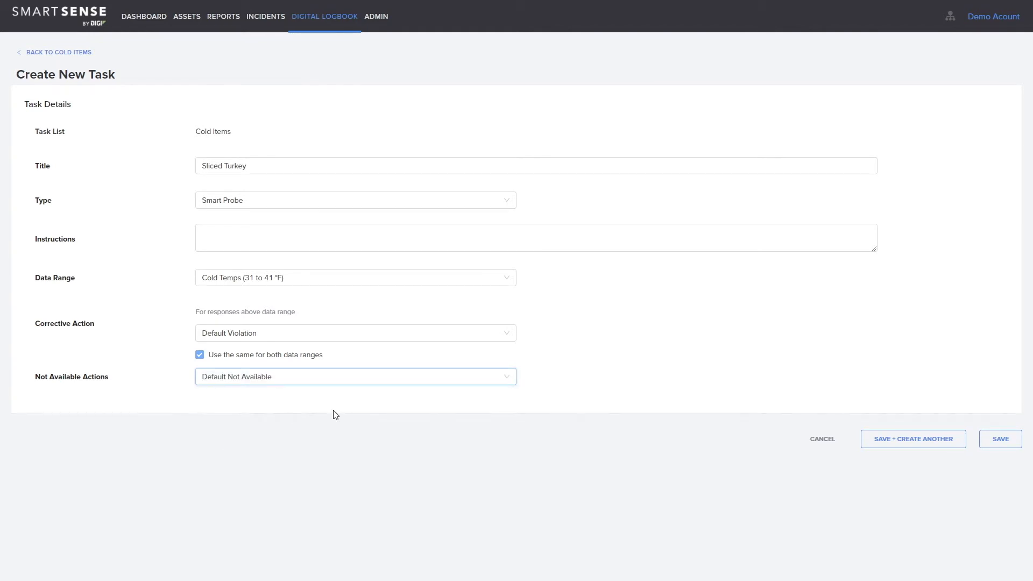
pyautogui.moveTo(411, 421)
pyautogui.write('Are the strawberries fre')
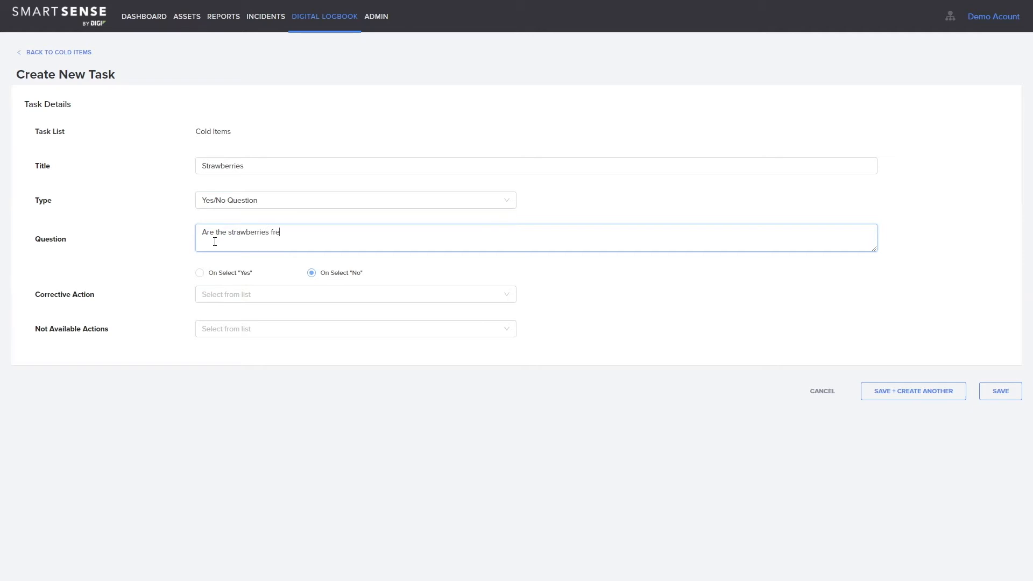
# Finish the Strawberries freshness question with Default Violation on No, Default Not Available, and save it
pyautogui.write('sh?')
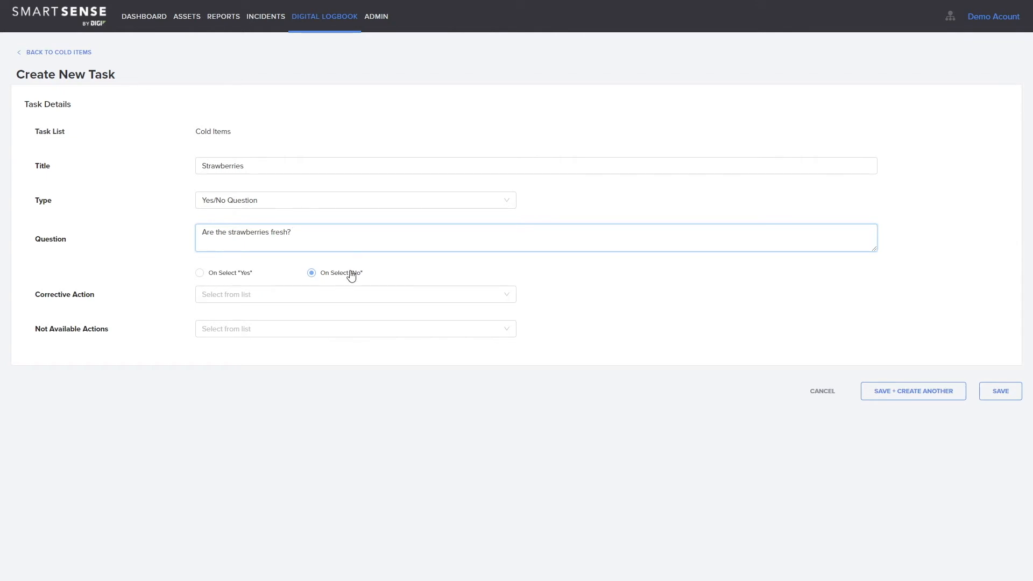
pyautogui.click(354, 294)
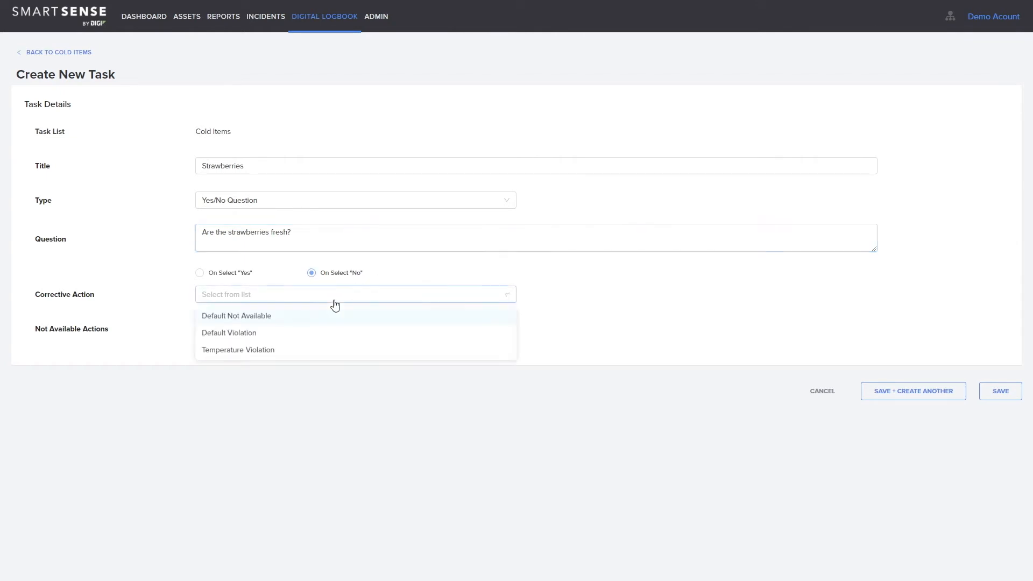
pyautogui.click(228, 332)
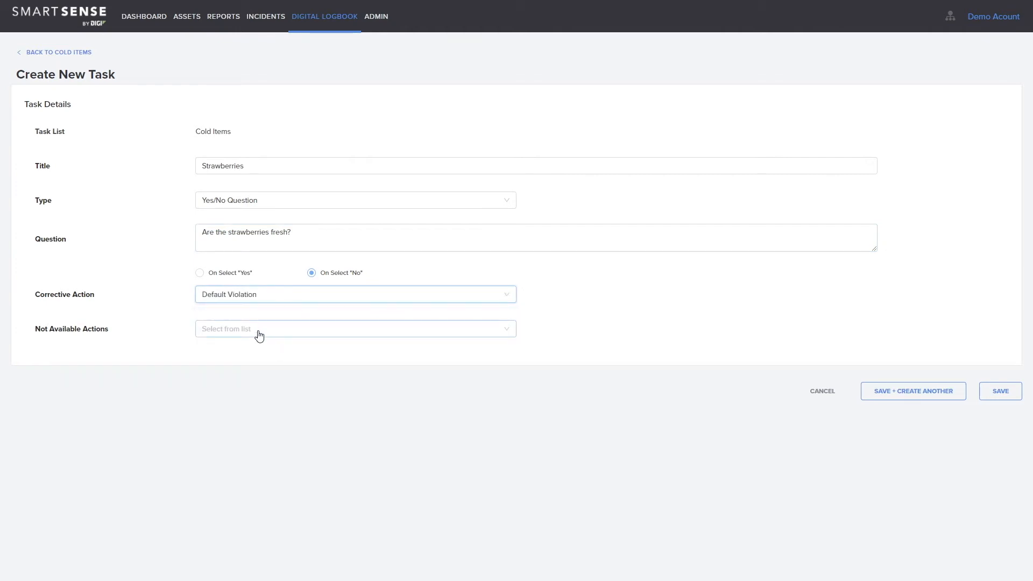
pyautogui.click(355, 329)
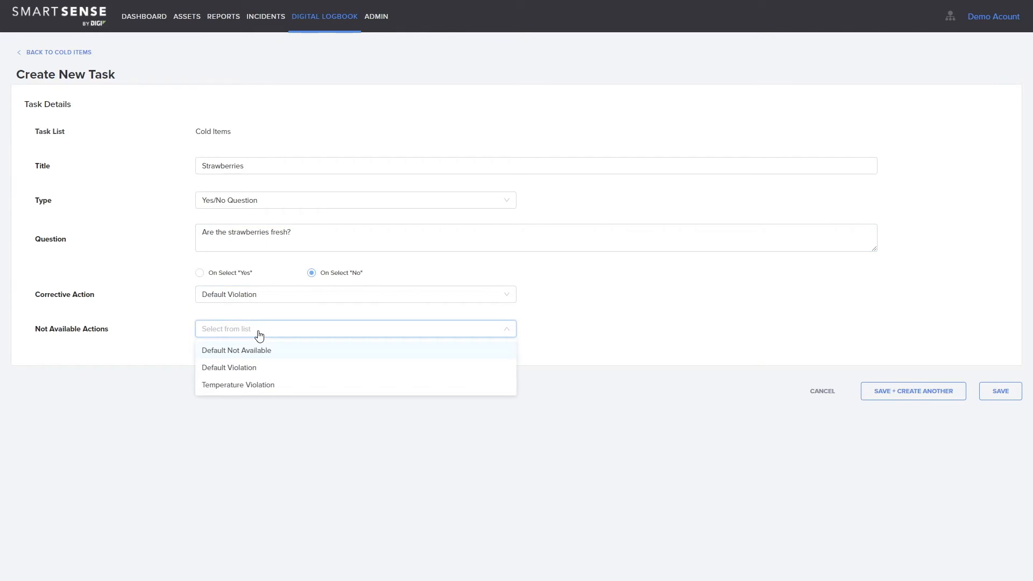
pyautogui.click(236, 350)
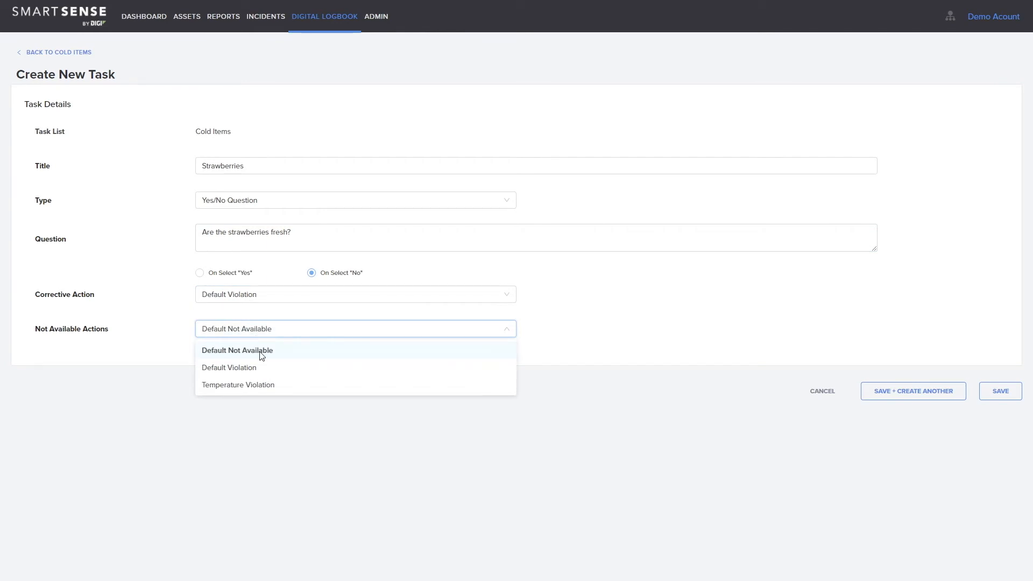
pyautogui.click(237, 350)
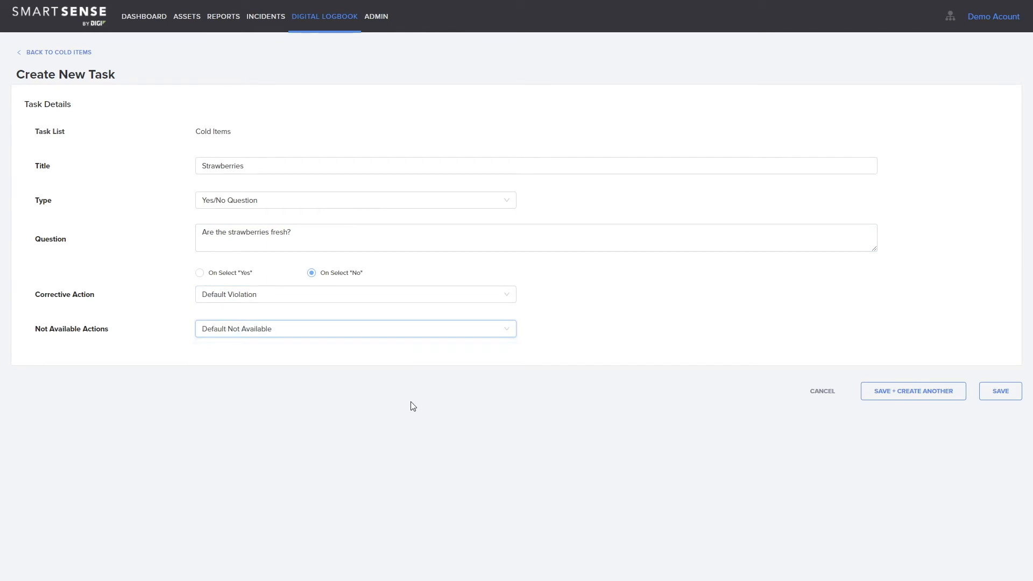
pyautogui.moveTo(999, 391)
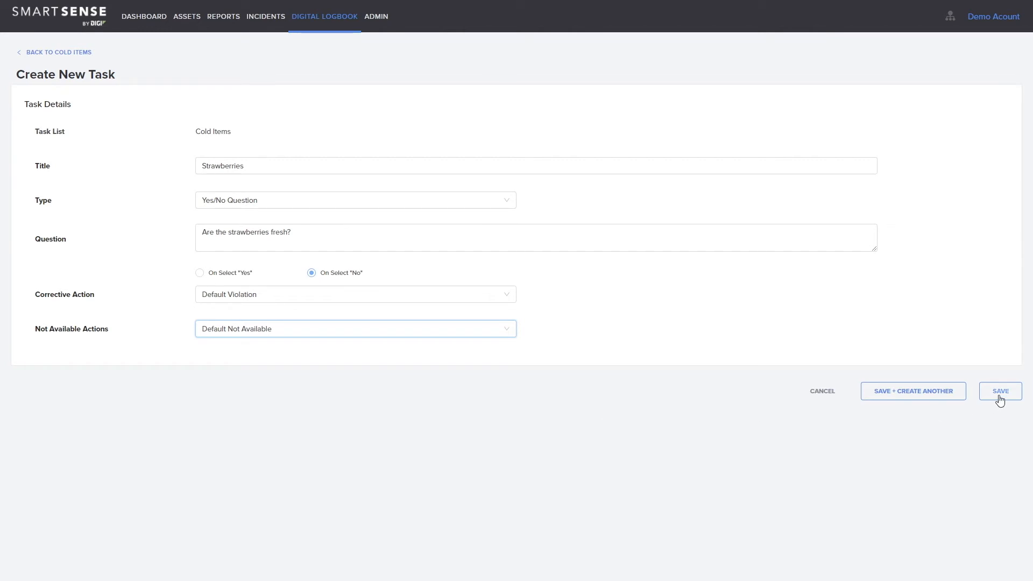
pyautogui.click(999, 391)
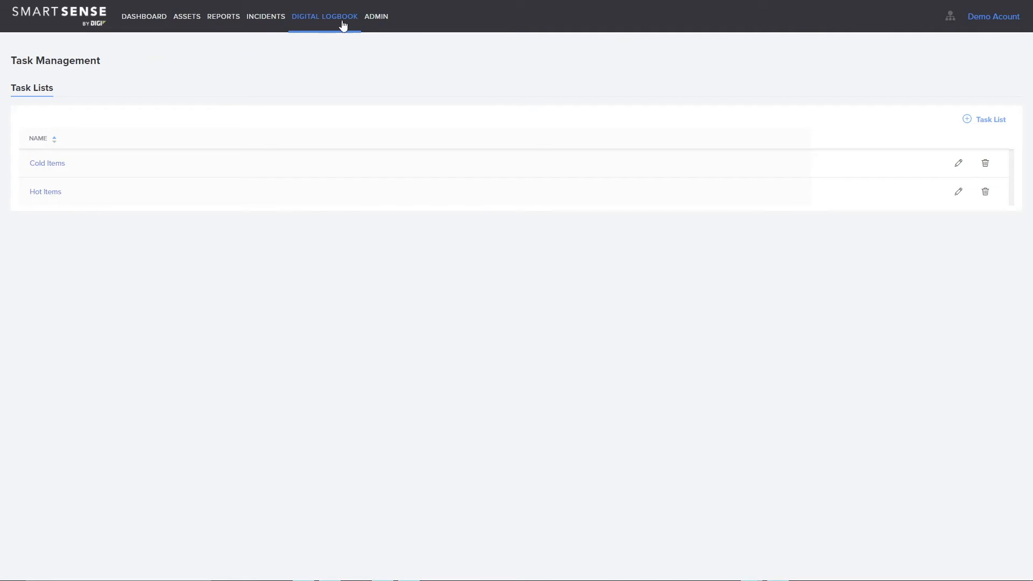
# Go to the Checklists page listing the Bakery and Deli groups
pyautogui.click(324, 16)
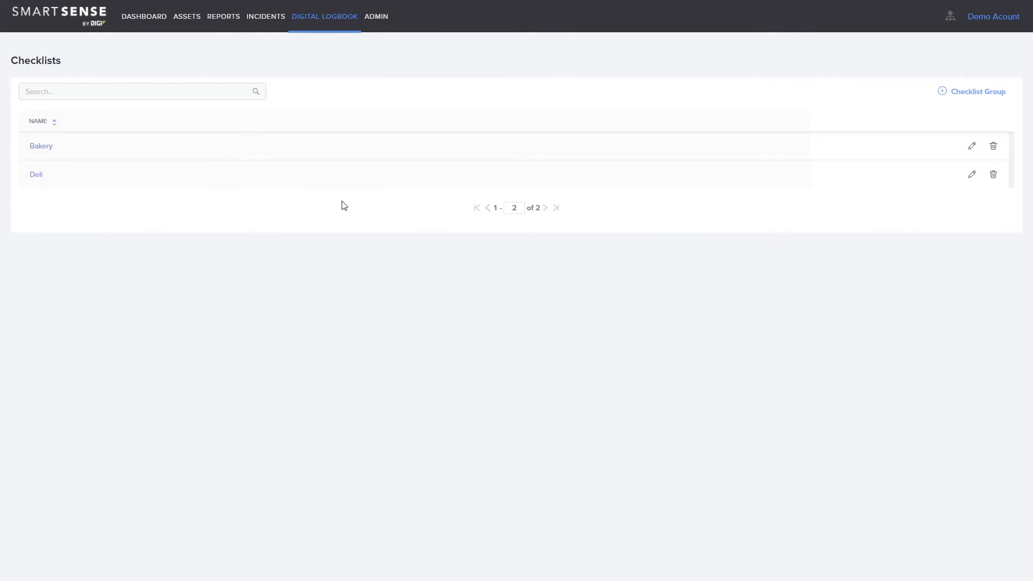
pyautogui.moveTo(762, 131)
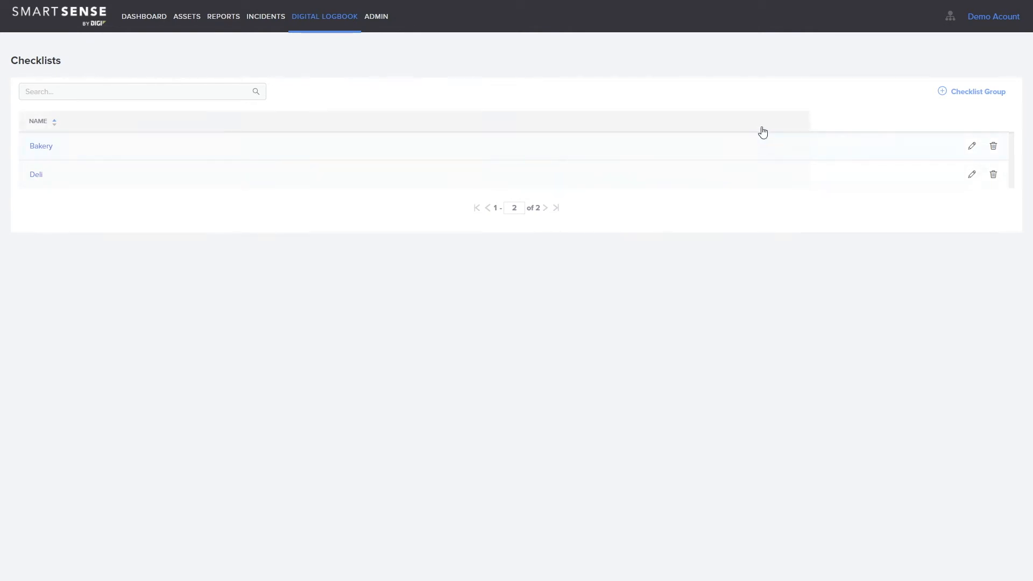
pyautogui.moveTo(935, 101)
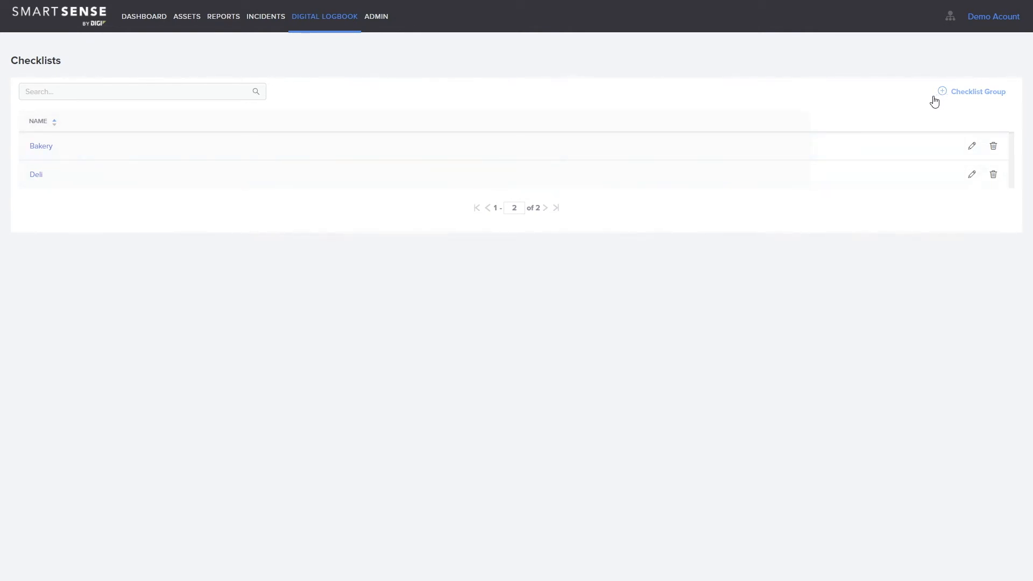
# Create a new checklist group named 'Cleaning'
pyautogui.click(975, 92)
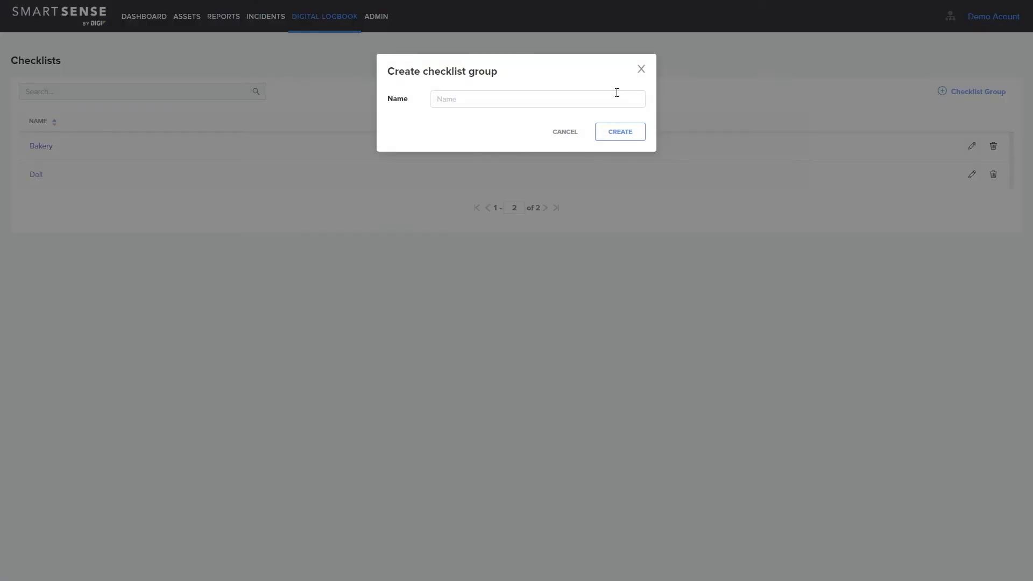
pyautogui.write('C')
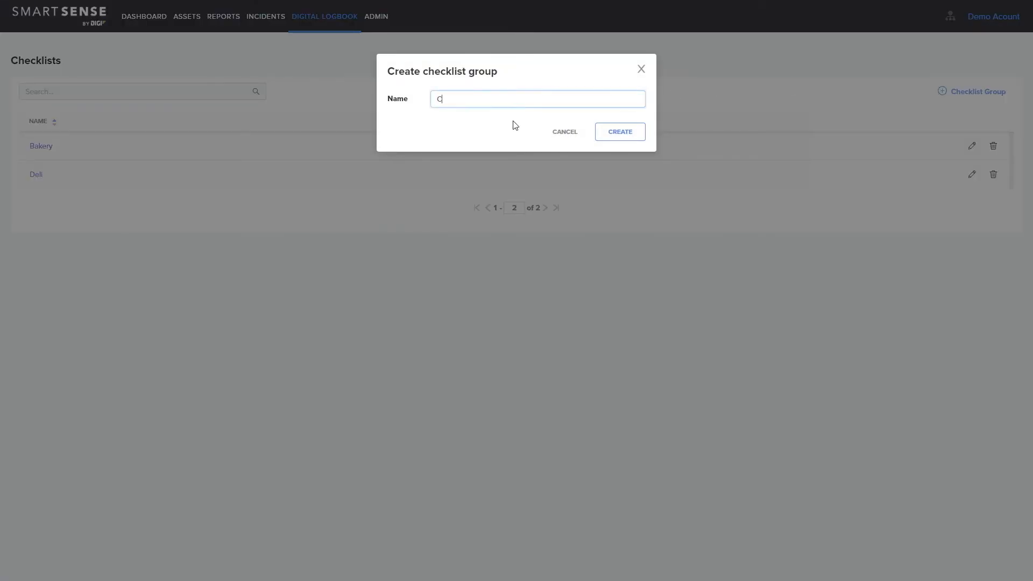
pyautogui.write('leaning')
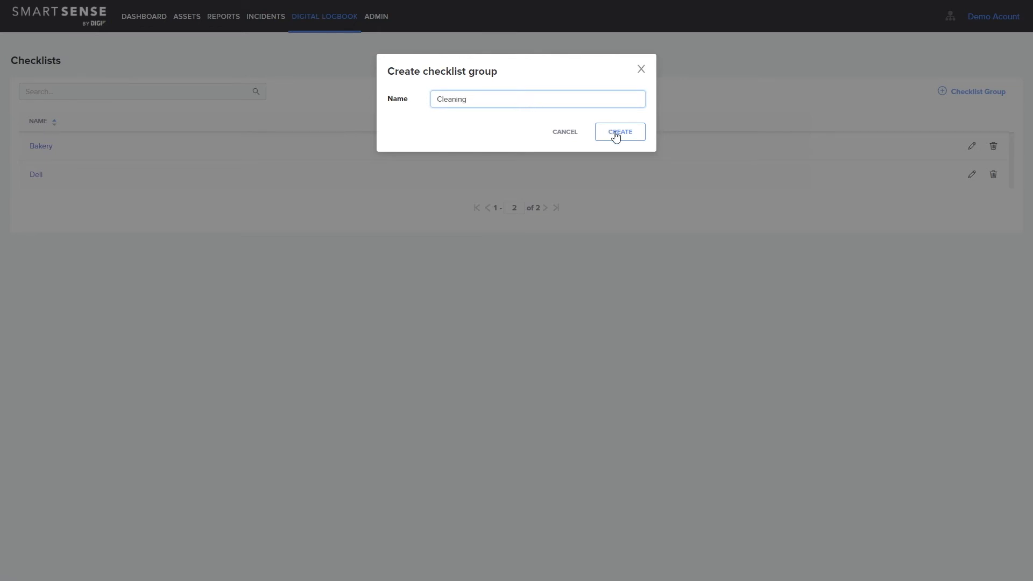
pyautogui.click(618, 131)
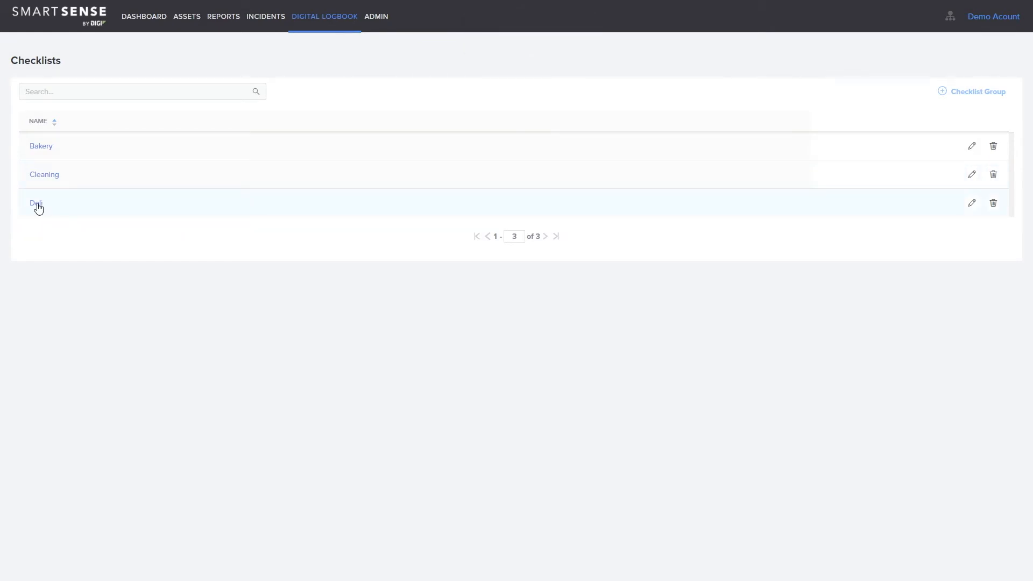
pyautogui.moveTo(310, 219)
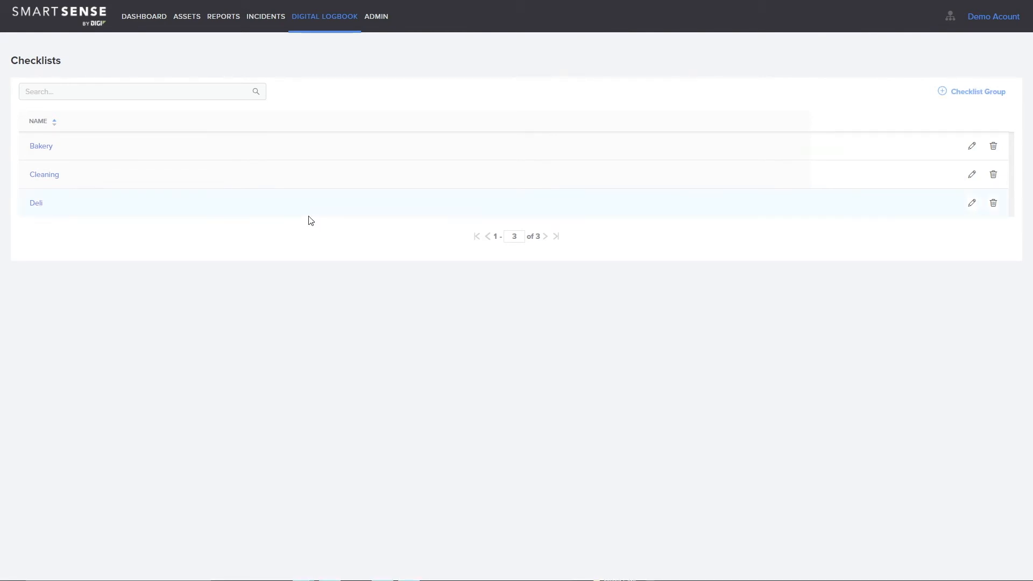
# Start a new checklist inside the Deli group
pyautogui.click(37, 204)
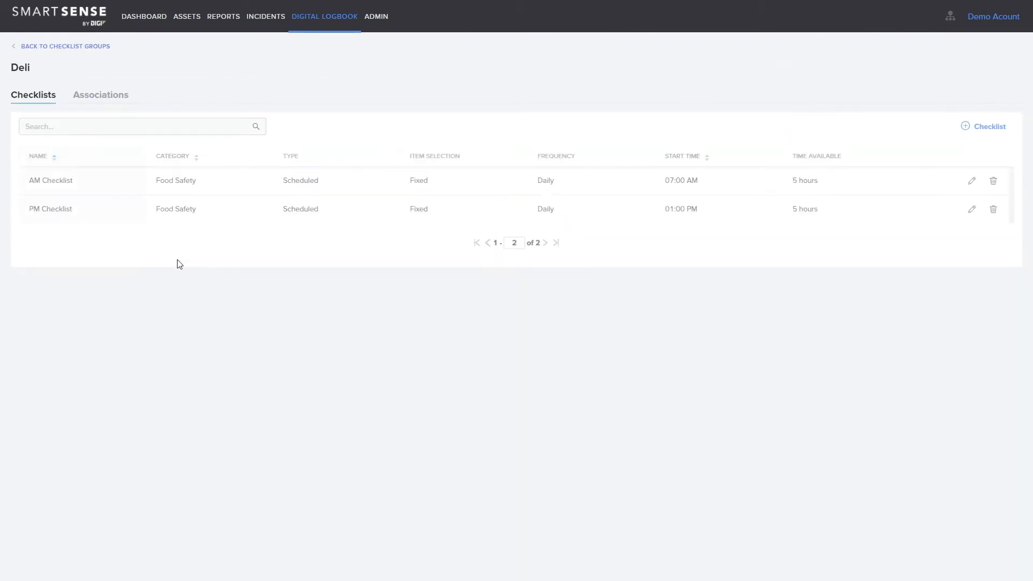
pyautogui.click(985, 126)
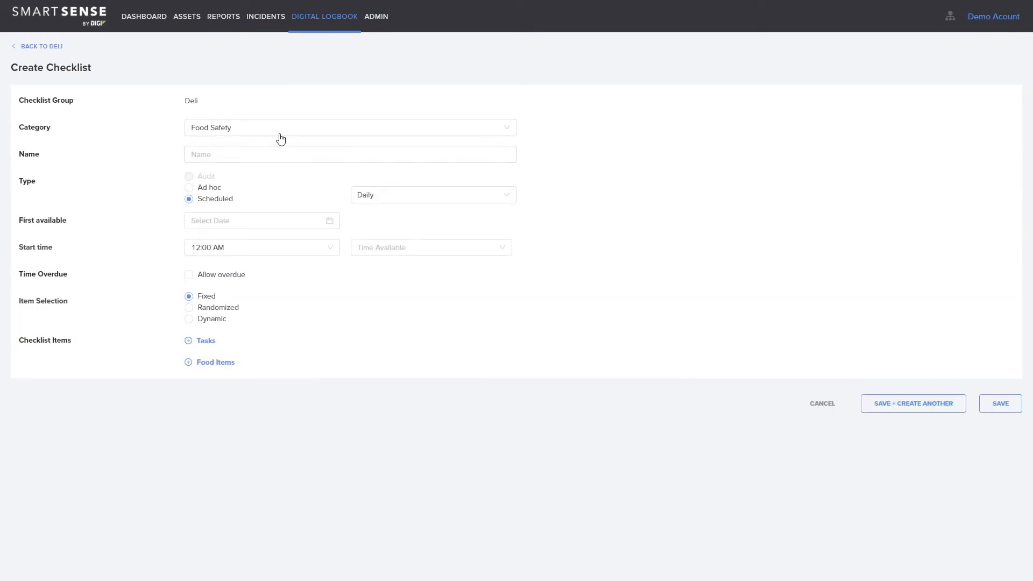
# Name the checklist 'Checklist Example', make it Scheduled Daily starting 2020-09-14
pyautogui.click(349, 154)
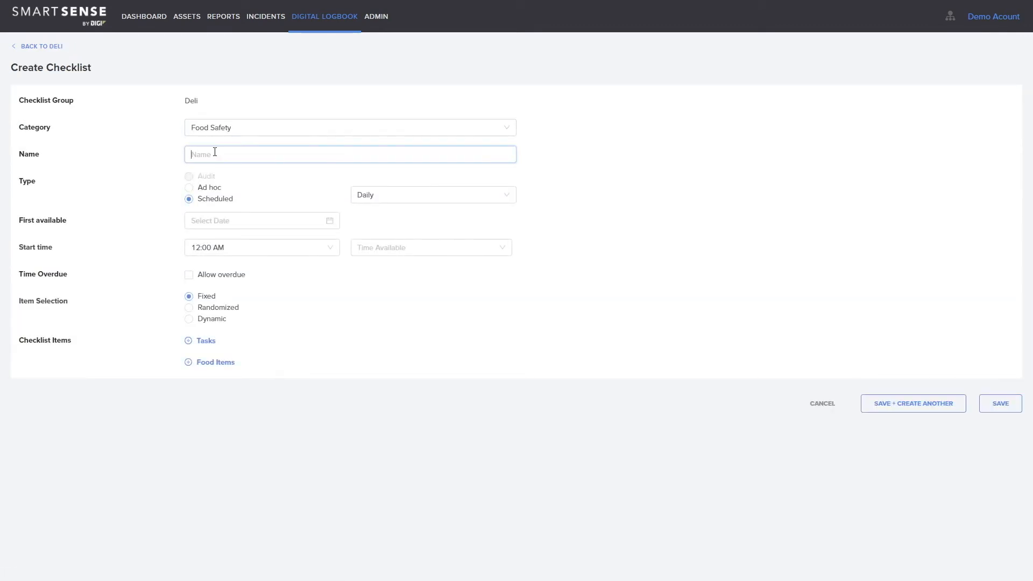
pyautogui.write('Checklist Example')
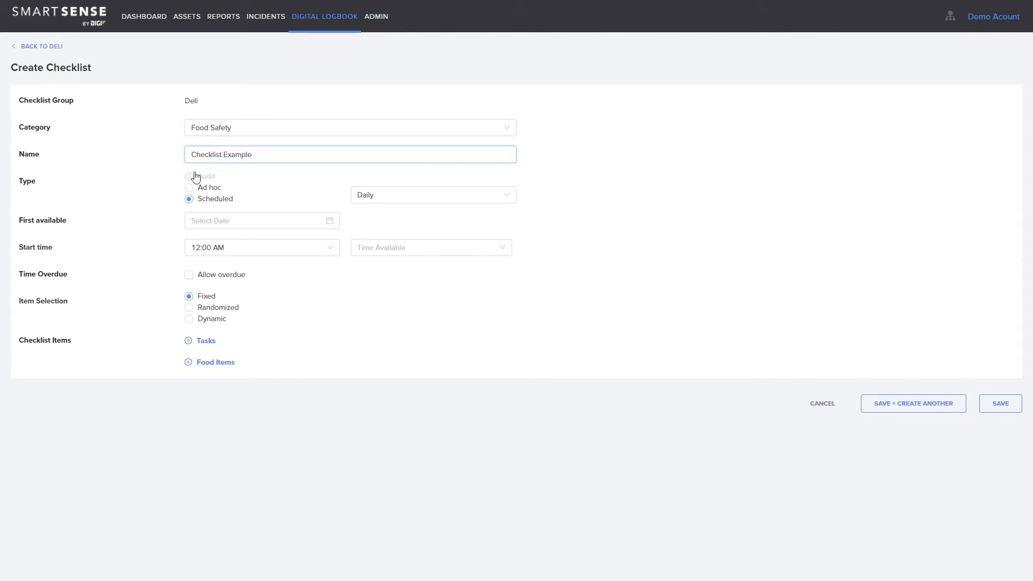
pyautogui.click(189, 187)
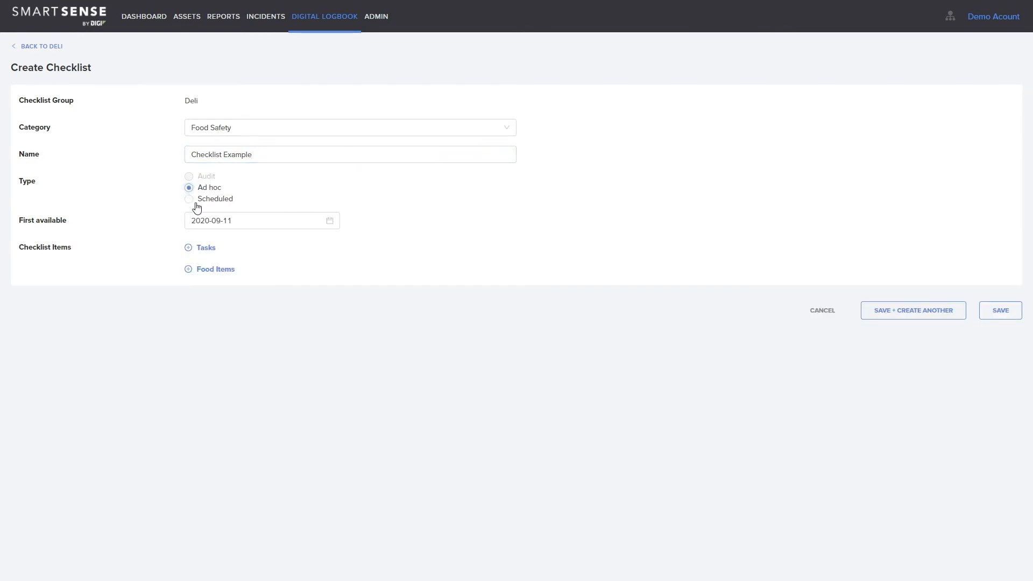
pyautogui.click(189, 199)
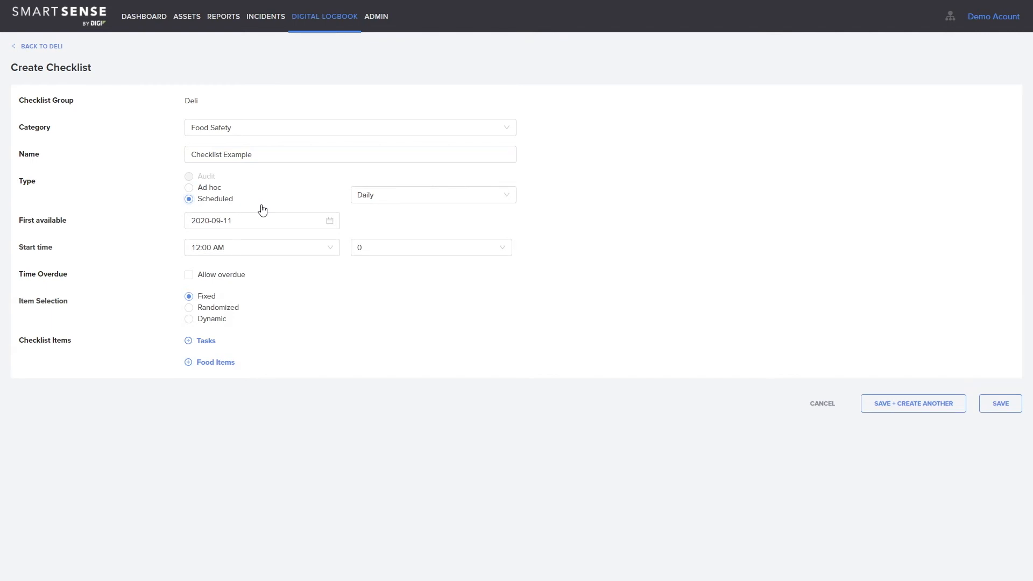
pyautogui.moveTo(258, 210)
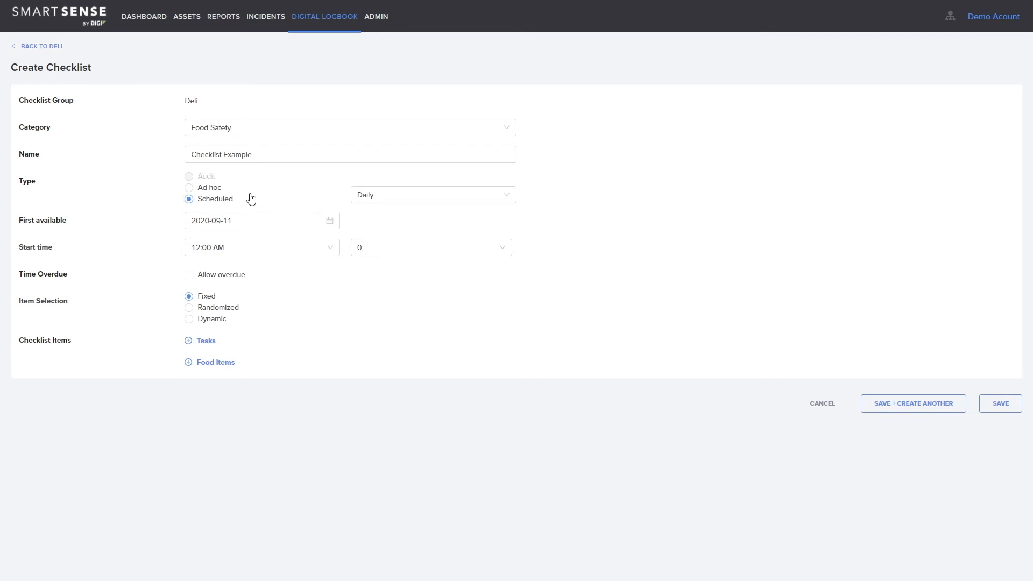
pyautogui.moveTo(249, 192)
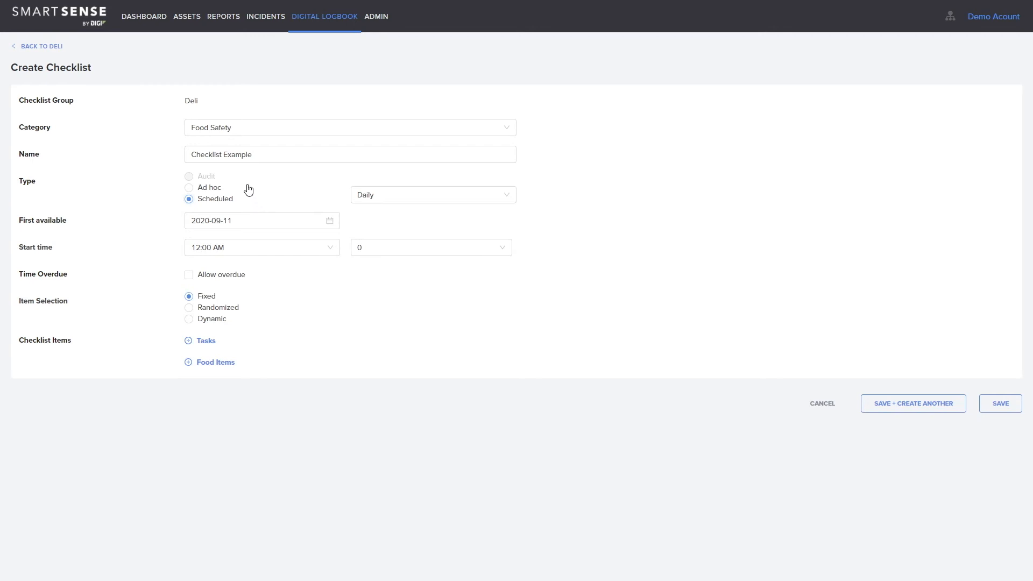
pyautogui.moveTo(234, 190)
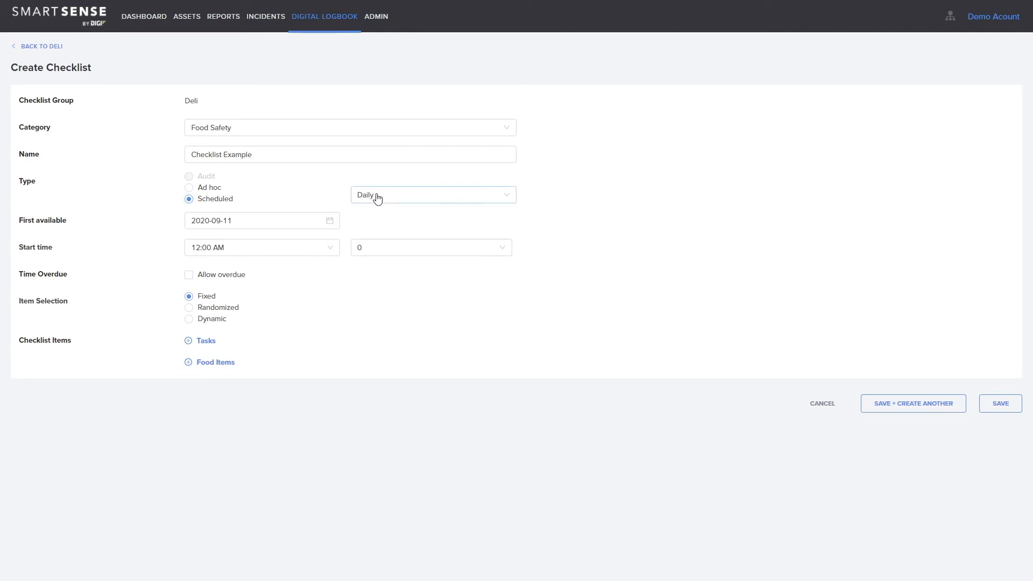
pyautogui.click(431, 195)
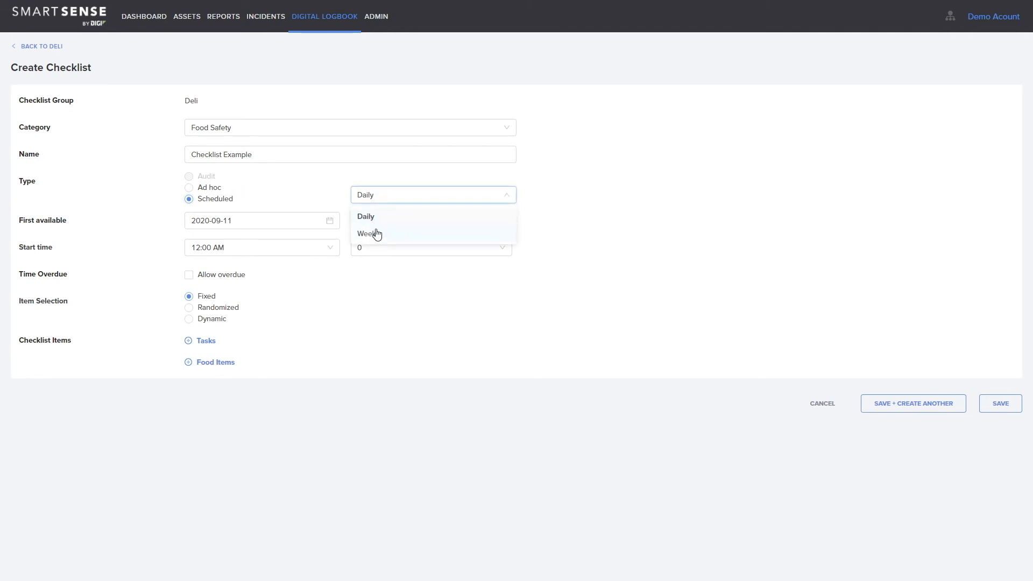
pyautogui.click(365, 216)
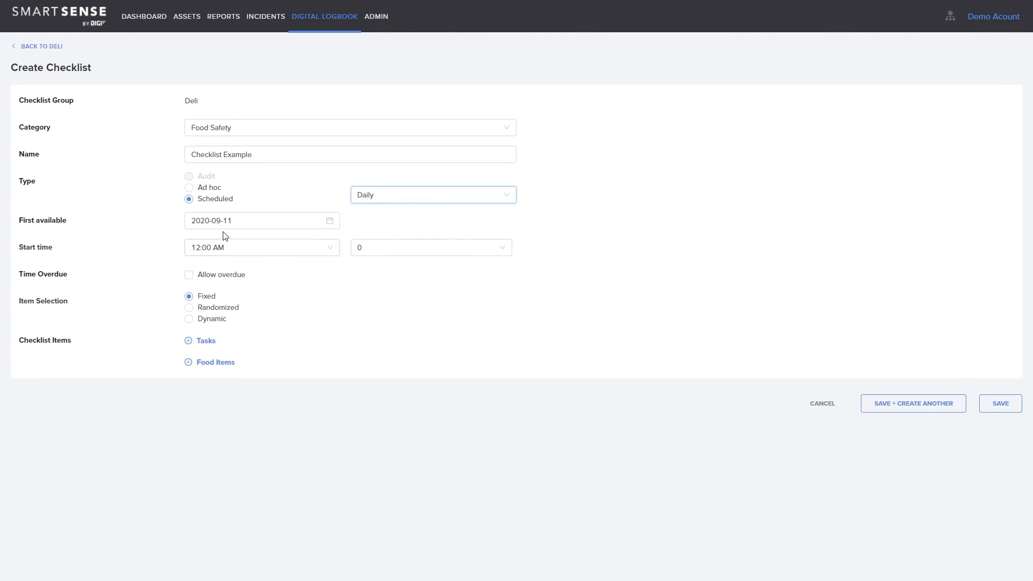
pyautogui.click(257, 220)
pyautogui.write('4')
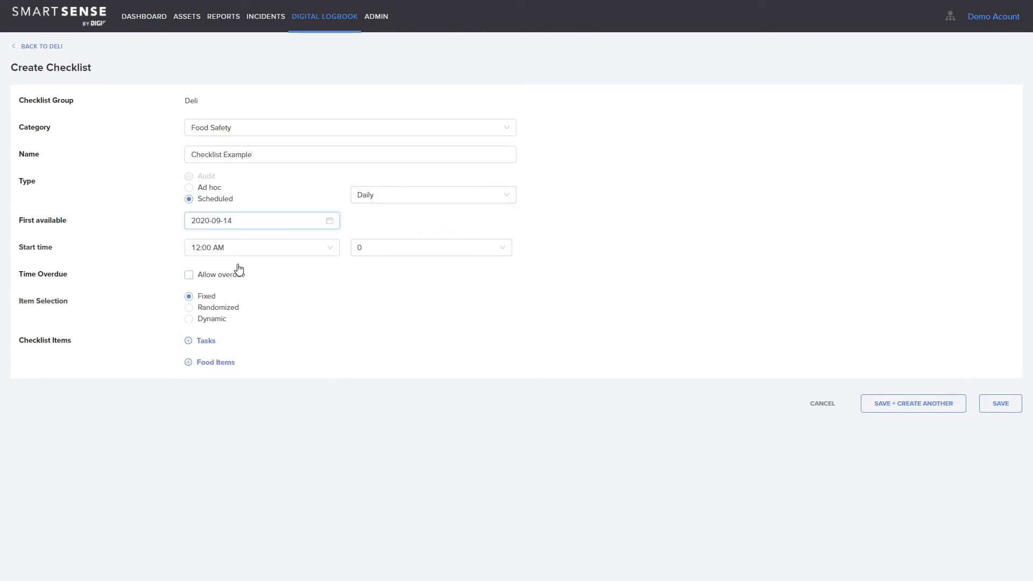
# Set an 08:00 AM start available for 4 hours and allow overdue completion for 2 hours
pyautogui.click(261, 247)
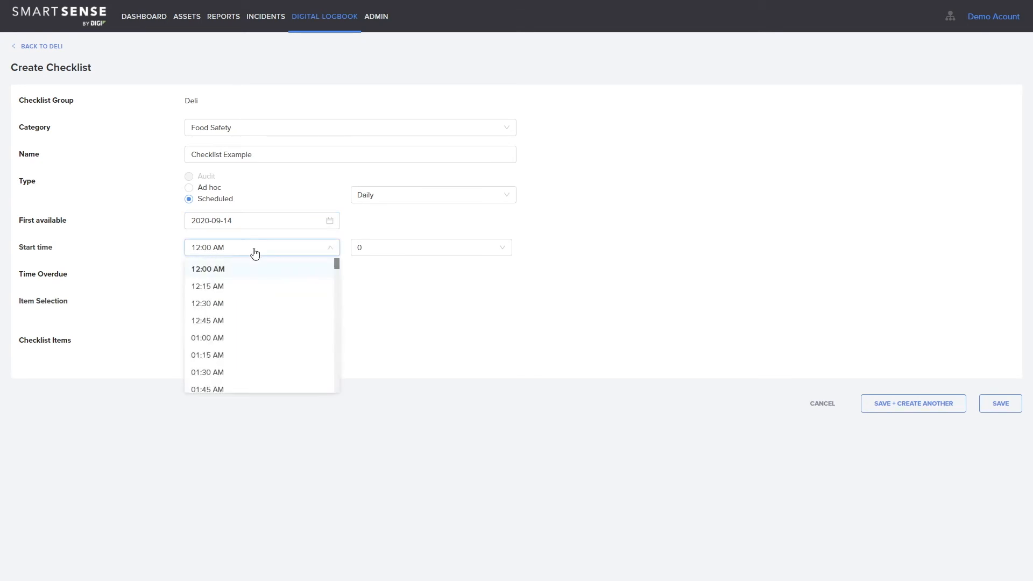
pyautogui.scroll(-3)
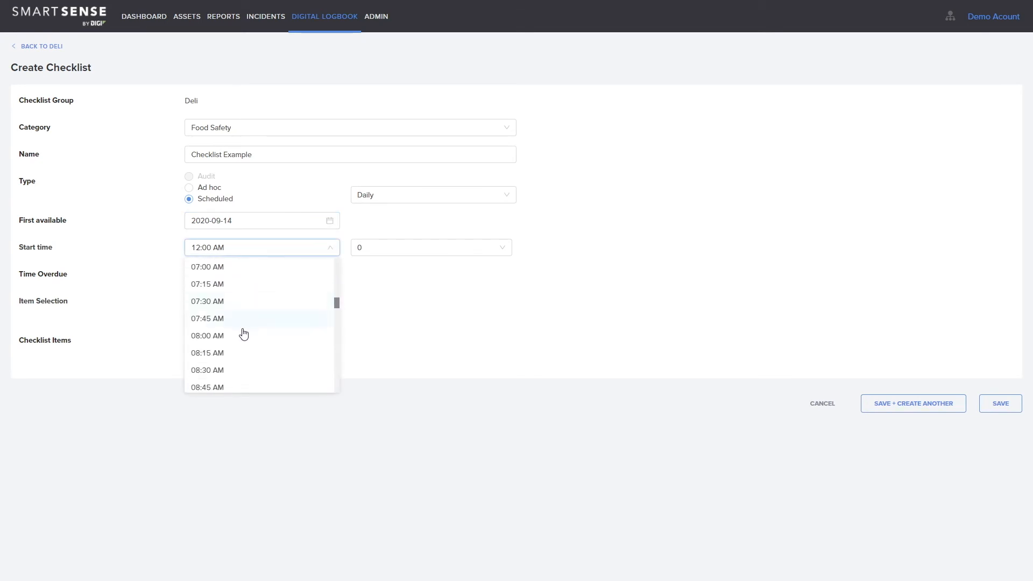
pyautogui.click(207, 335)
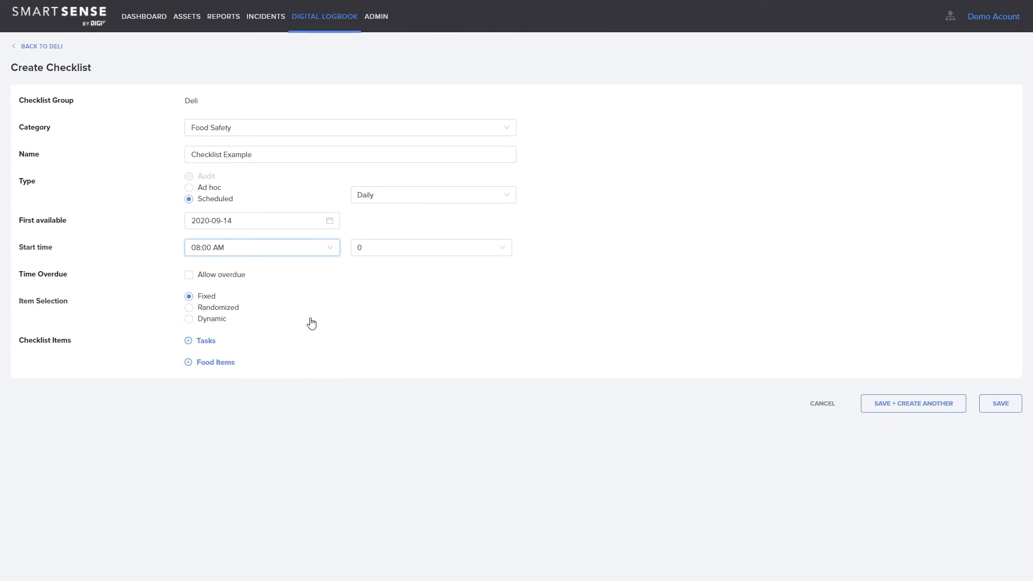
pyautogui.click(429, 248)
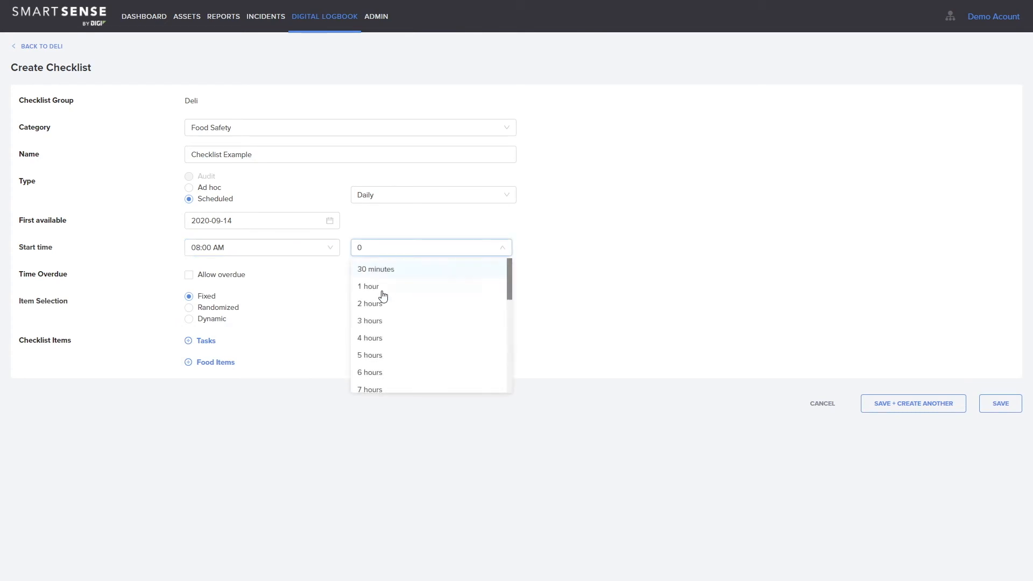
pyautogui.click(369, 338)
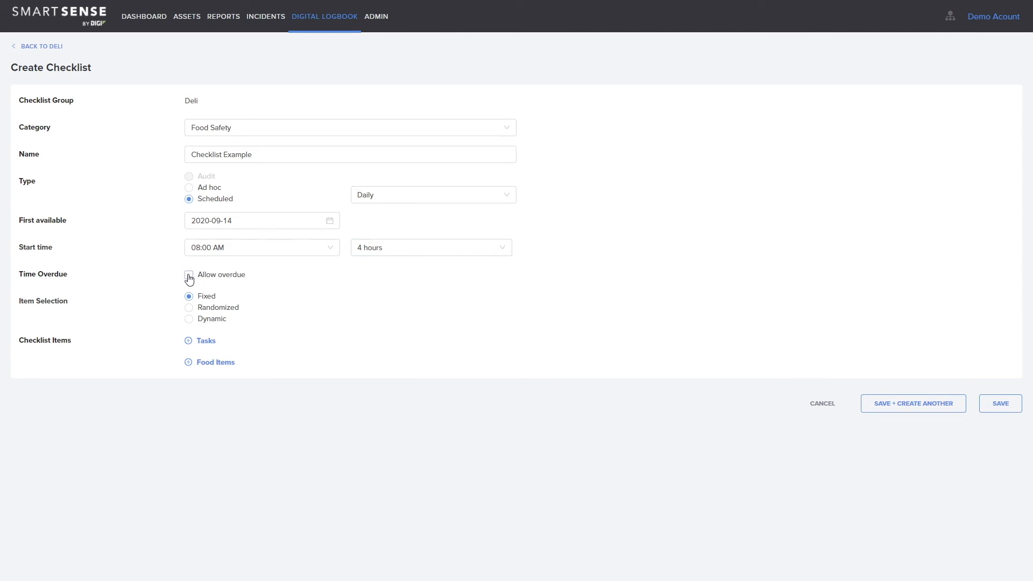
pyautogui.click(189, 274)
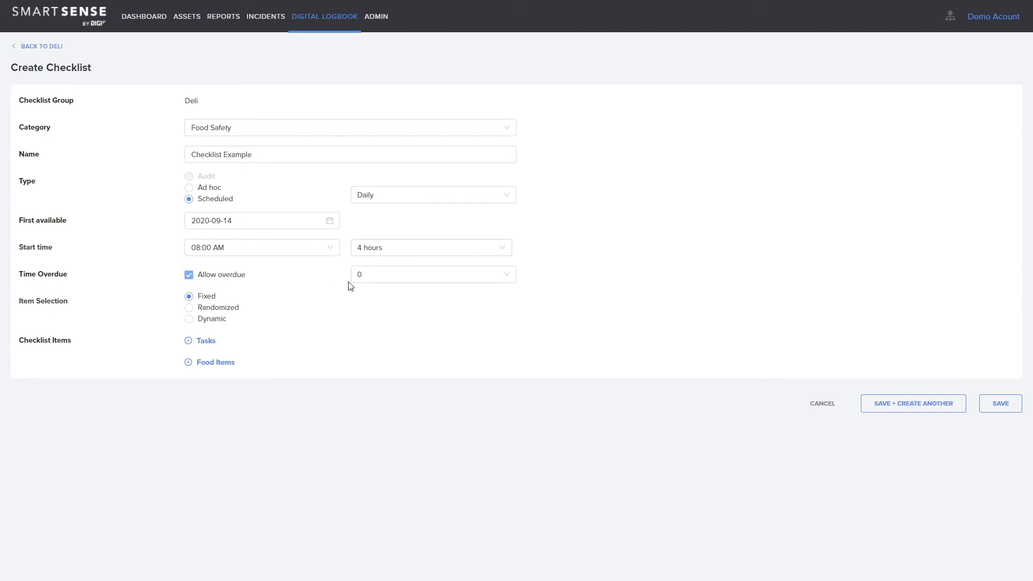
pyautogui.click(433, 274)
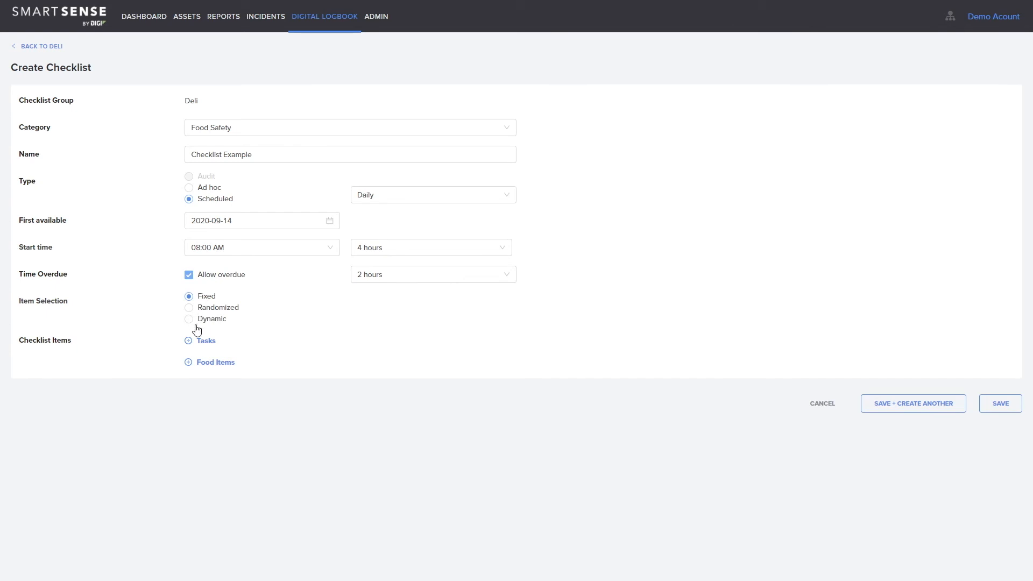
pyautogui.moveTo(293, 336)
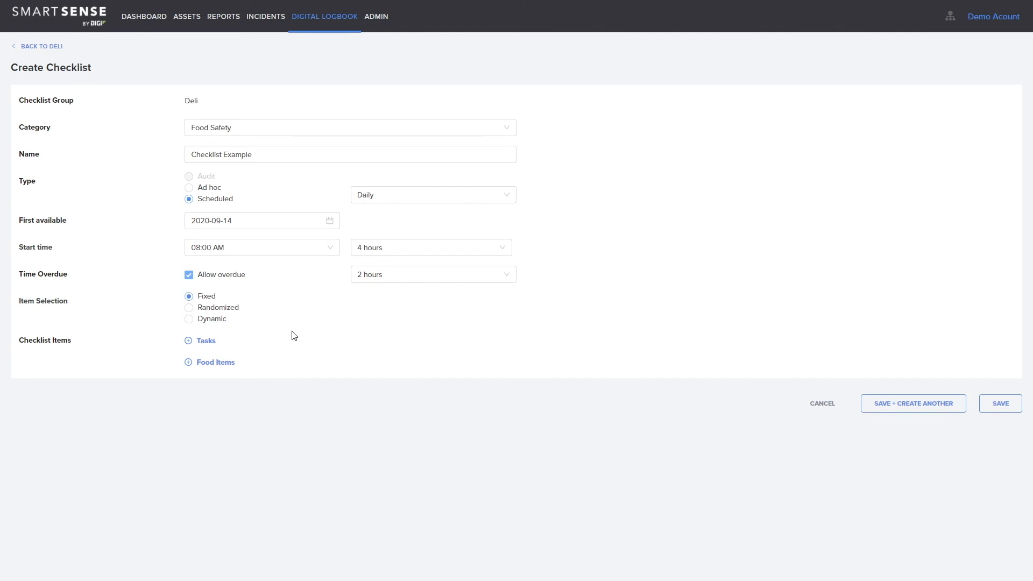
# Switch item selection to Randomized, enter 1 required item, then make it Dynamic
pyautogui.click(189, 308)
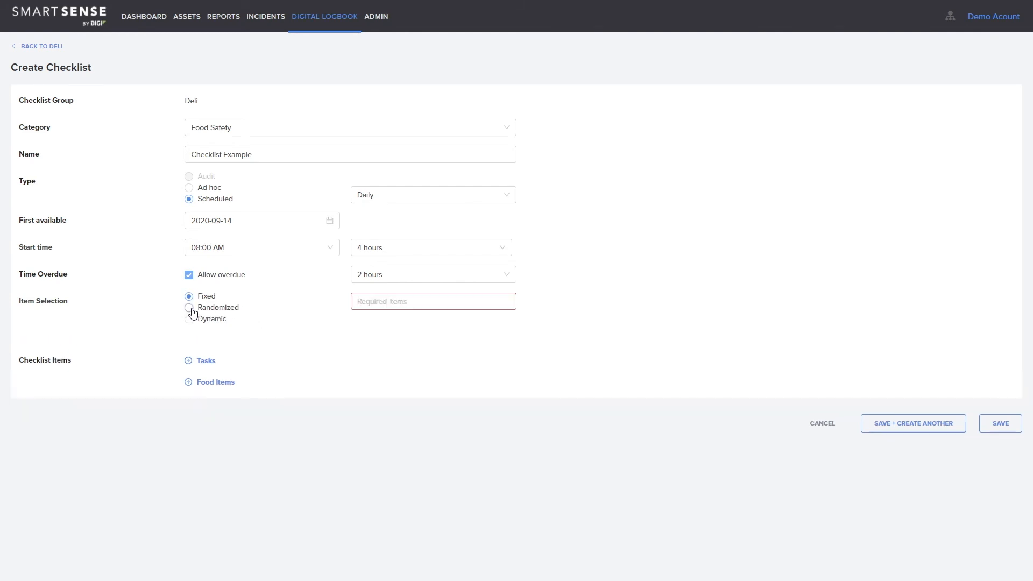
pyautogui.click(190, 308)
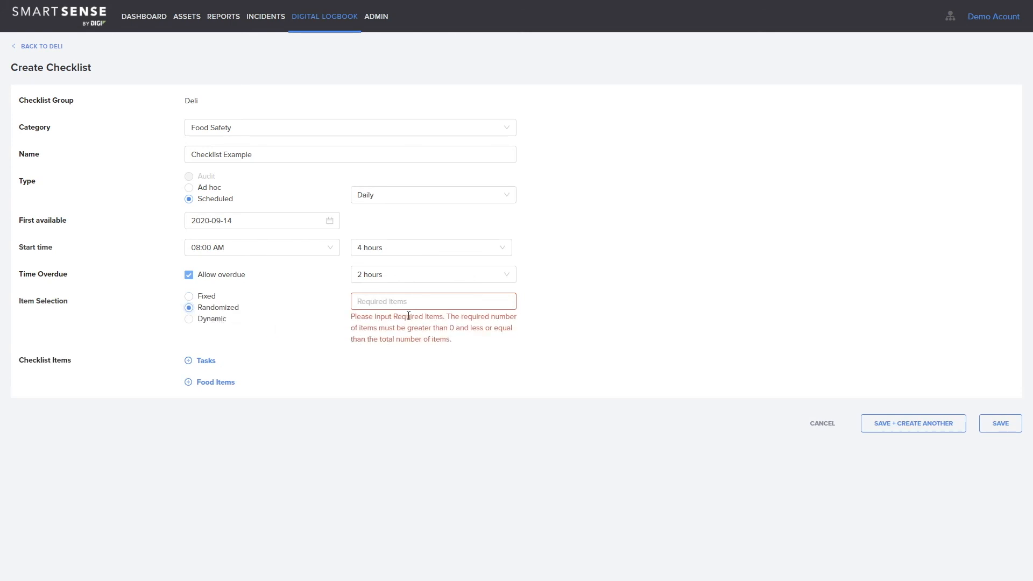
pyautogui.click(432, 301)
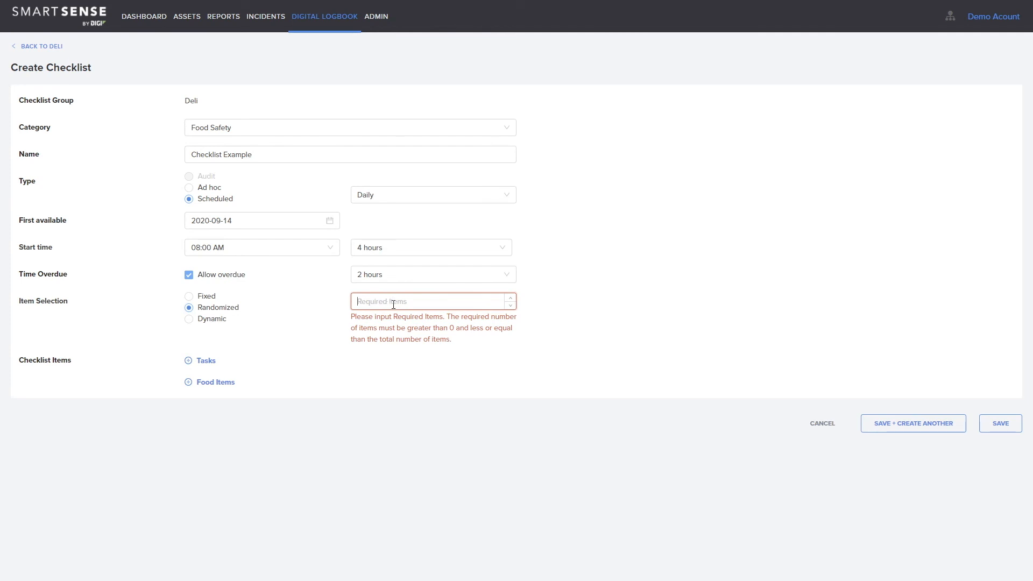
pyautogui.write('1')
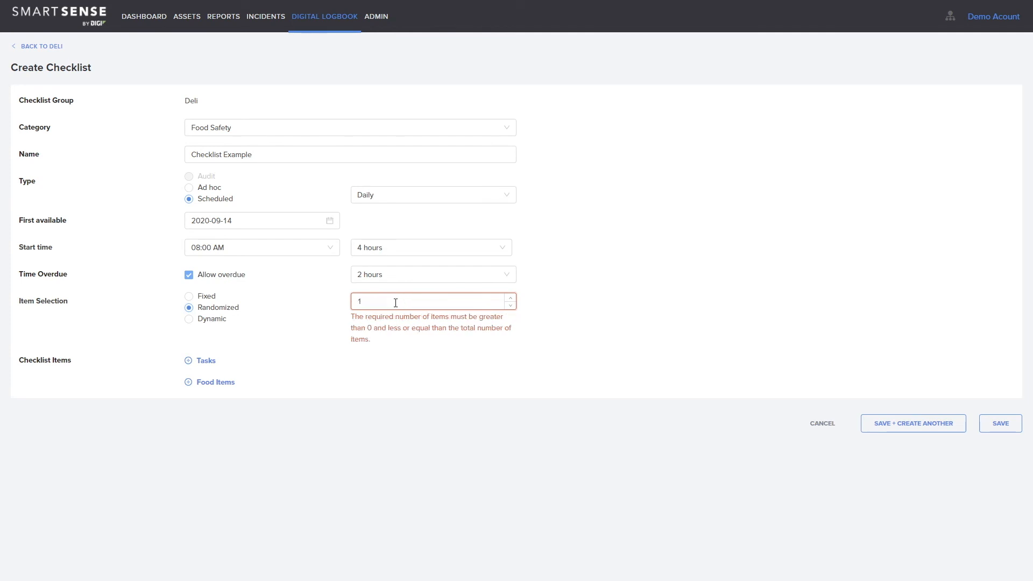
pyautogui.click(189, 318)
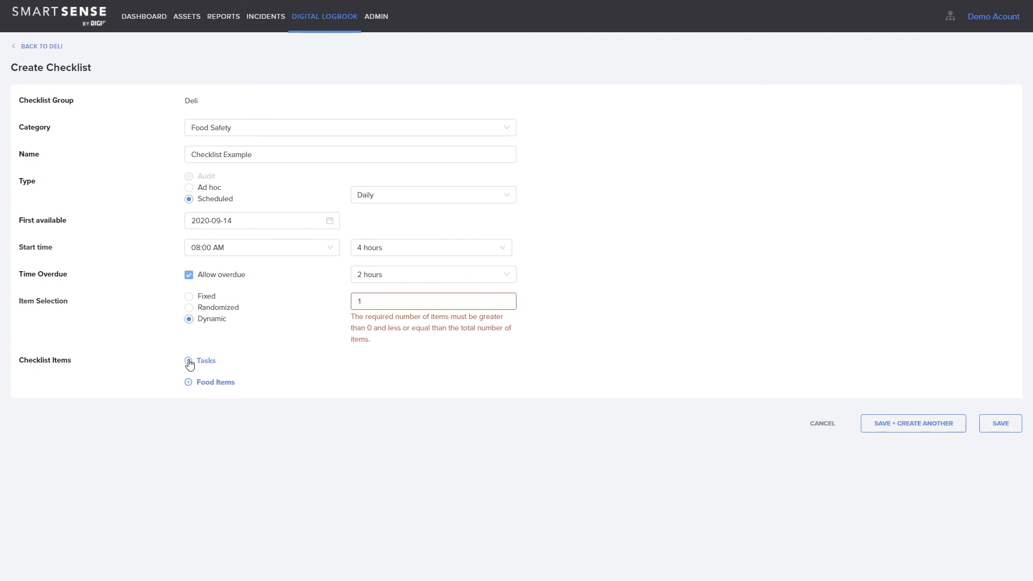
# Add Rotisserie Chicken, then tick every task in the task list
pyautogui.click(188, 361)
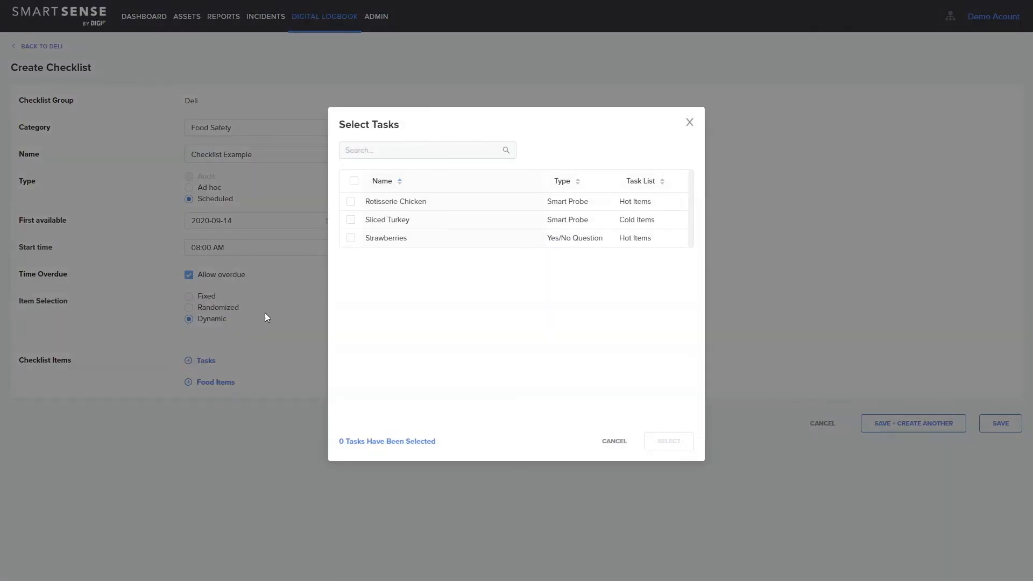
pyautogui.click(350, 201)
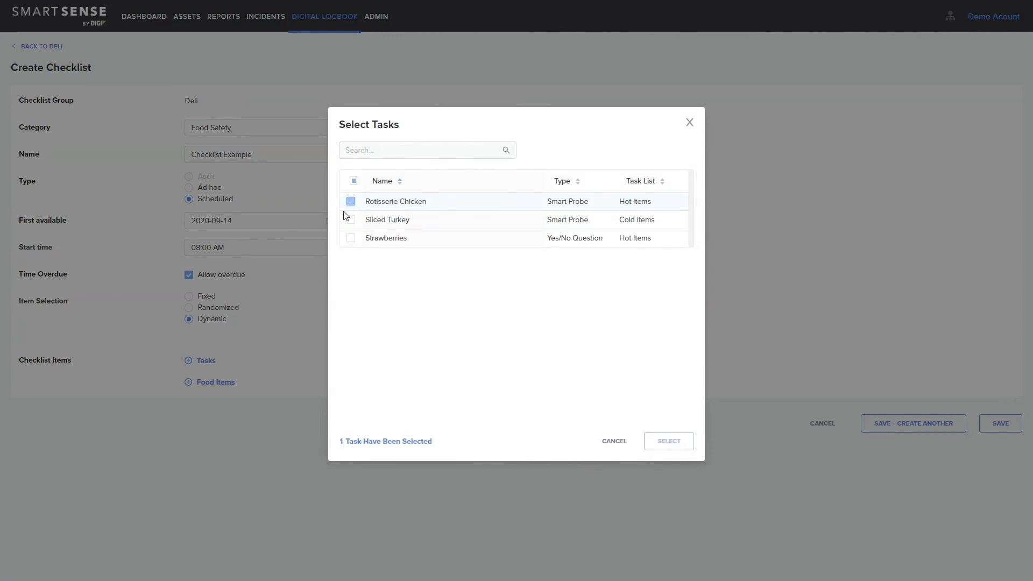
pyautogui.click(352, 181)
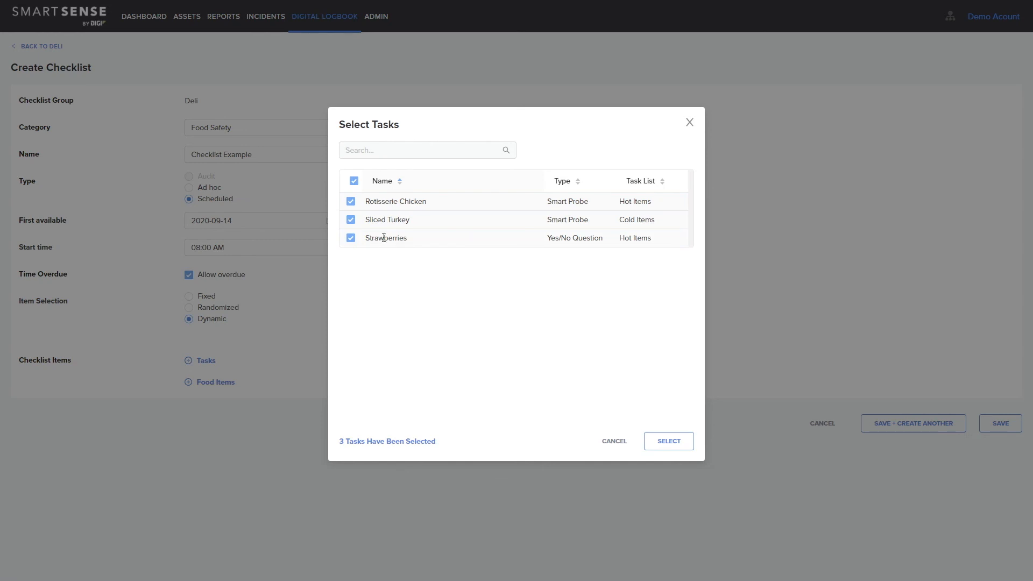
# Search 'straw' to verify Strawberries is ticked and confirm the selected tasks
pyautogui.click(427, 149)
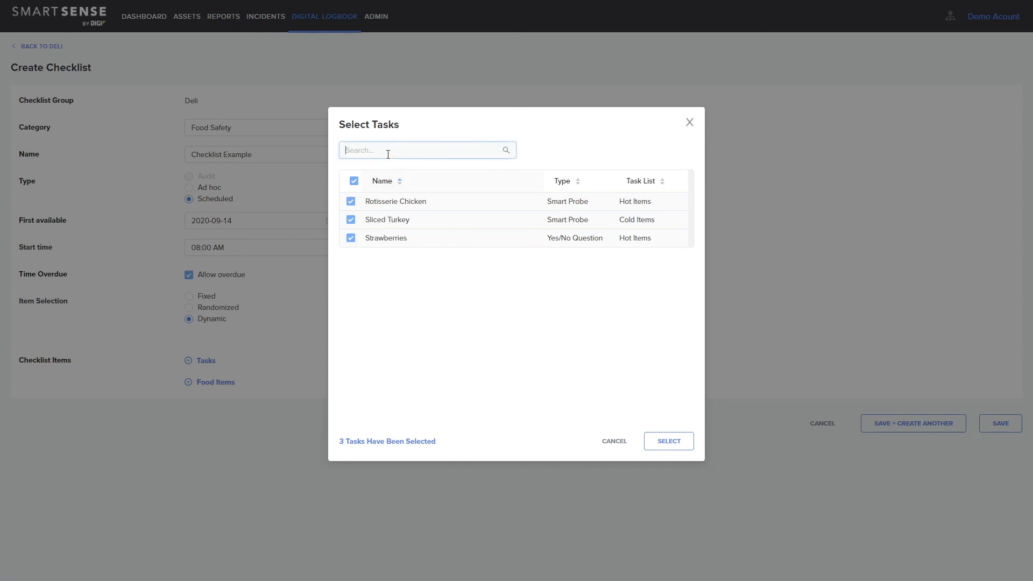
pyautogui.write('s')
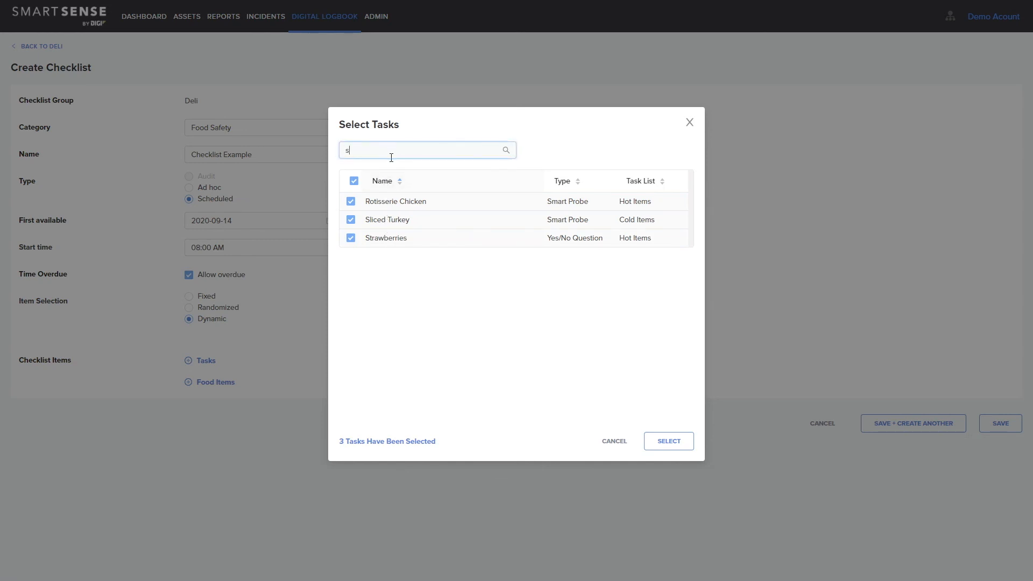
pyautogui.write('tra')
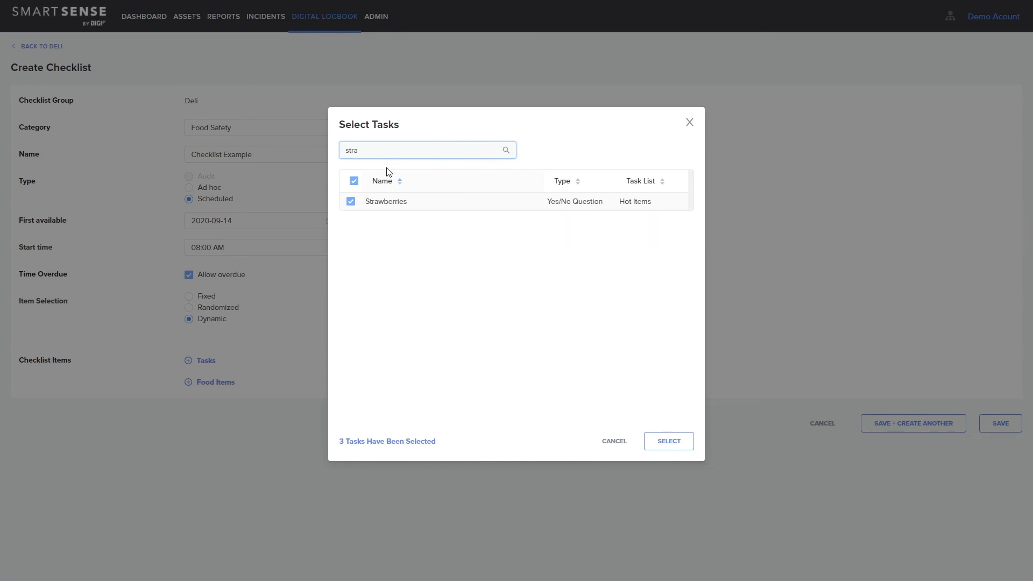
pyautogui.write('w')
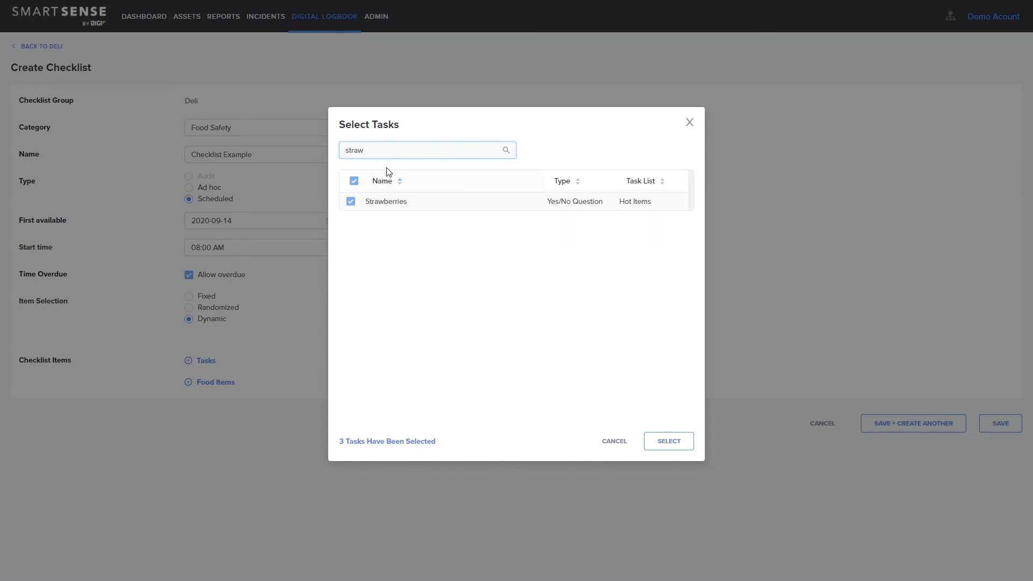
pyautogui.moveTo(385, 232)
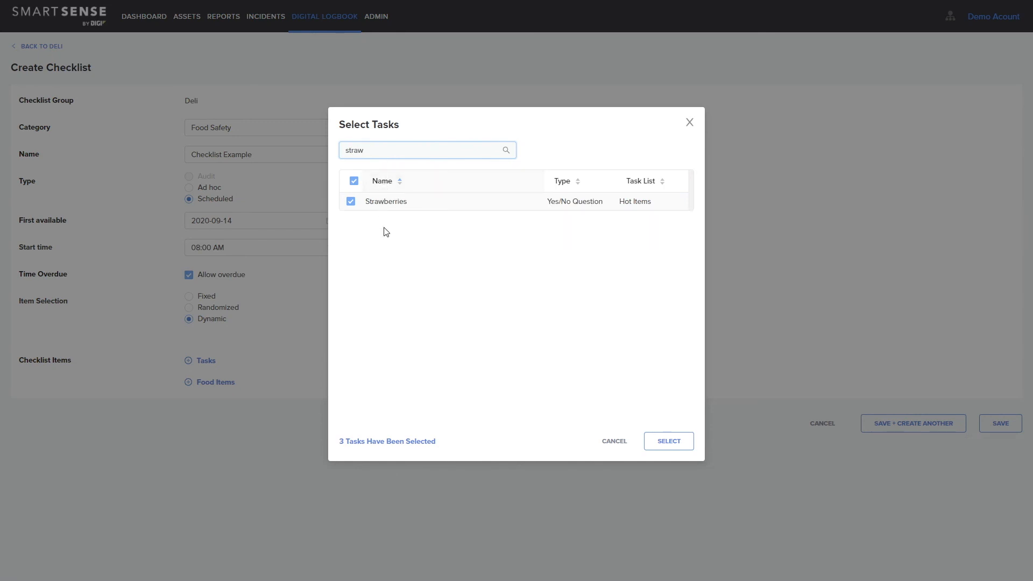
pyautogui.click(668, 441)
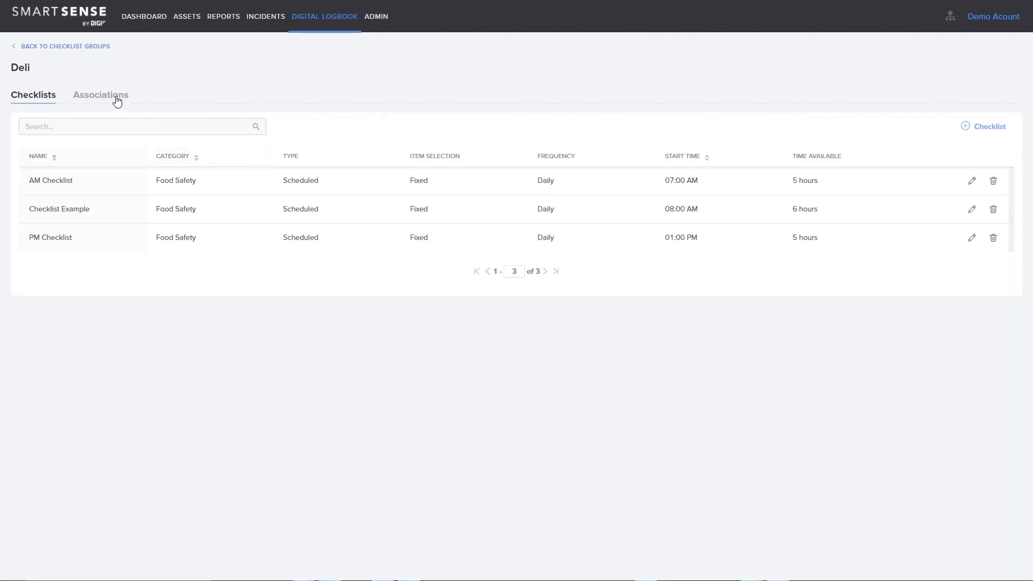
# Show the Deli group's Associations, currently empty
pyautogui.click(100, 95)
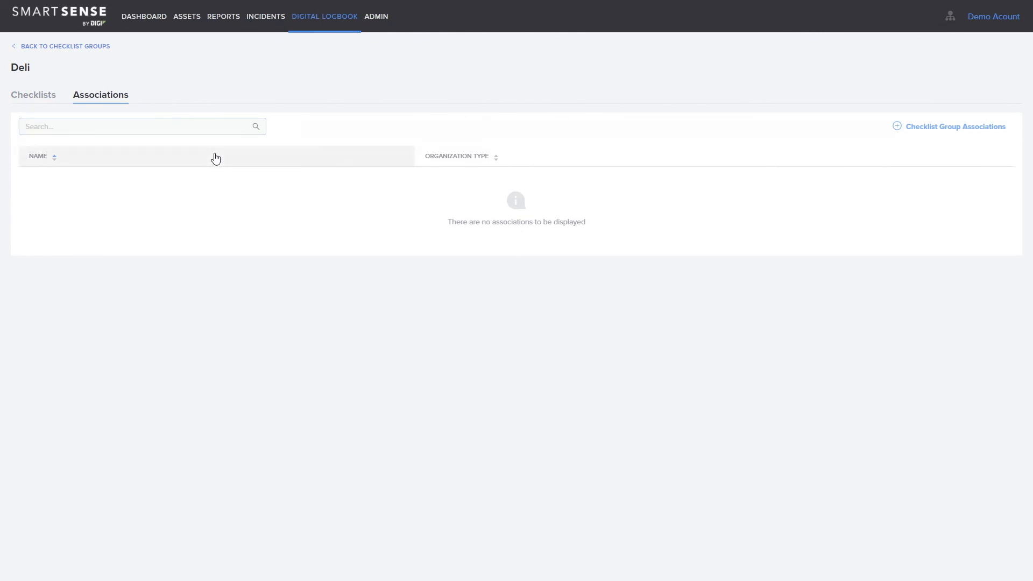
pyautogui.moveTo(251, 184)
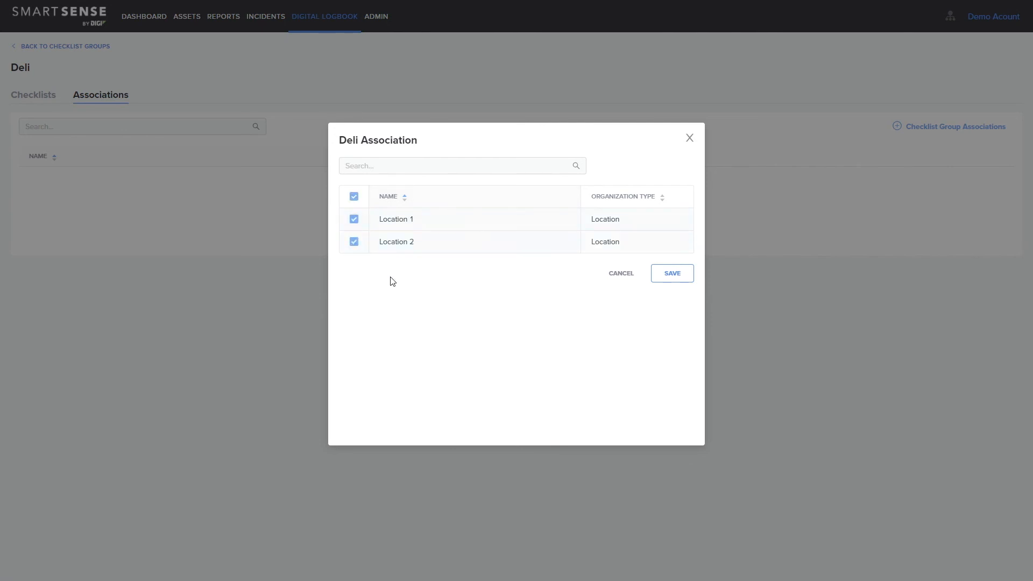
pyautogui.moveTo(427, 292)
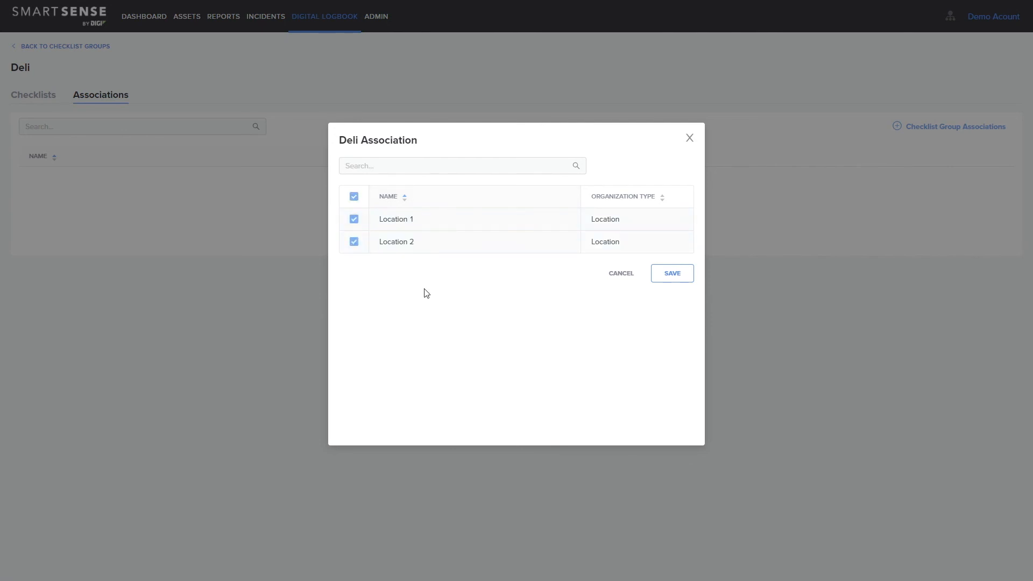
pyautogui.moveTo(632, 288)
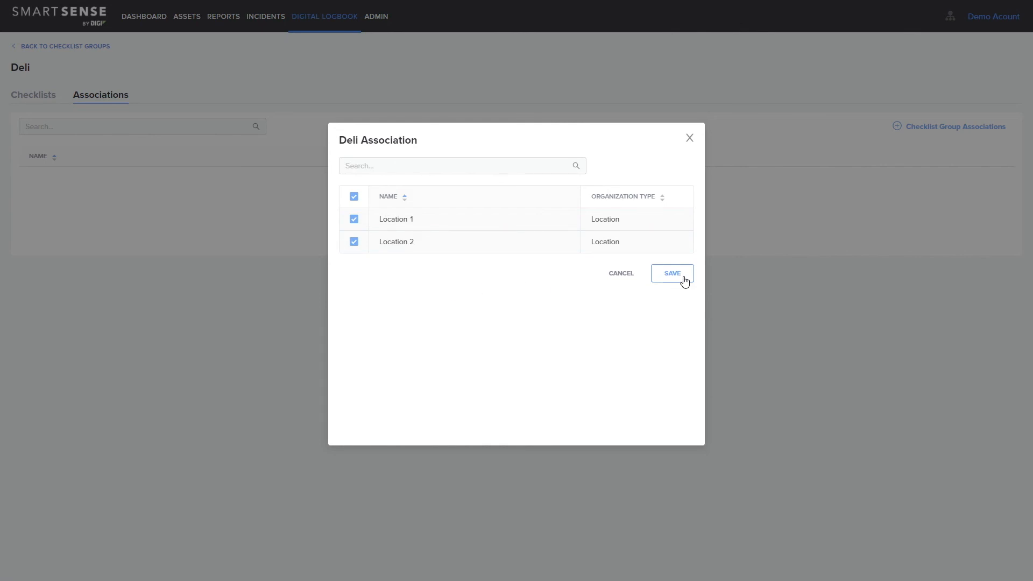
# Save Location 1 and Location 2 as the Deli group's associations
pyautogui.click(671, 273)
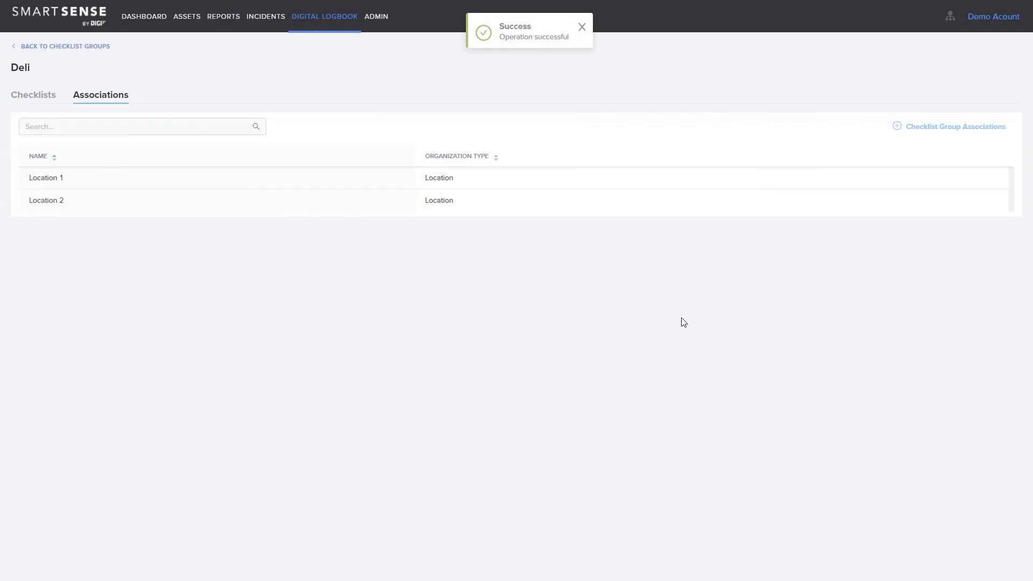
pyautogui.moveTo(681, 327)
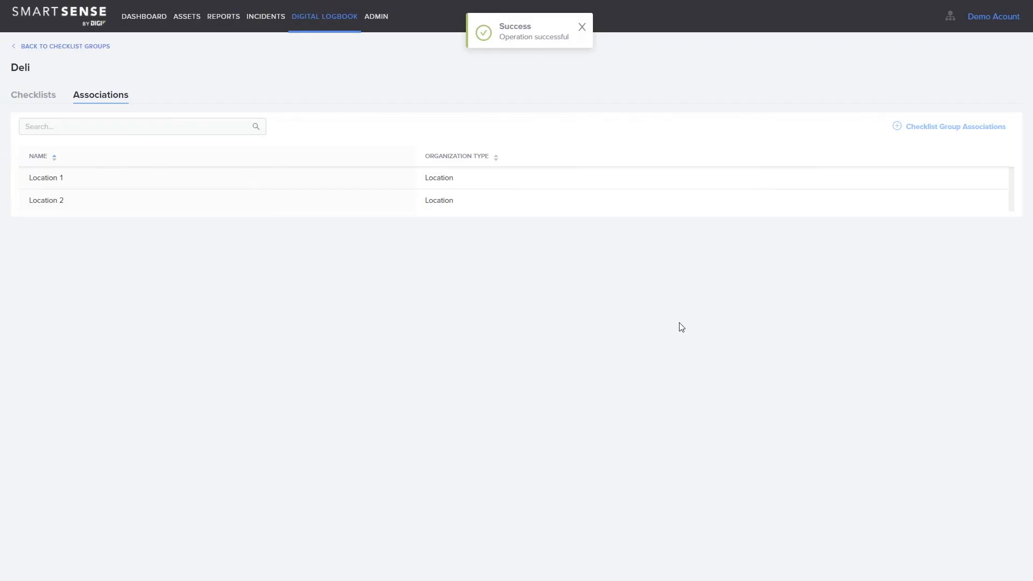